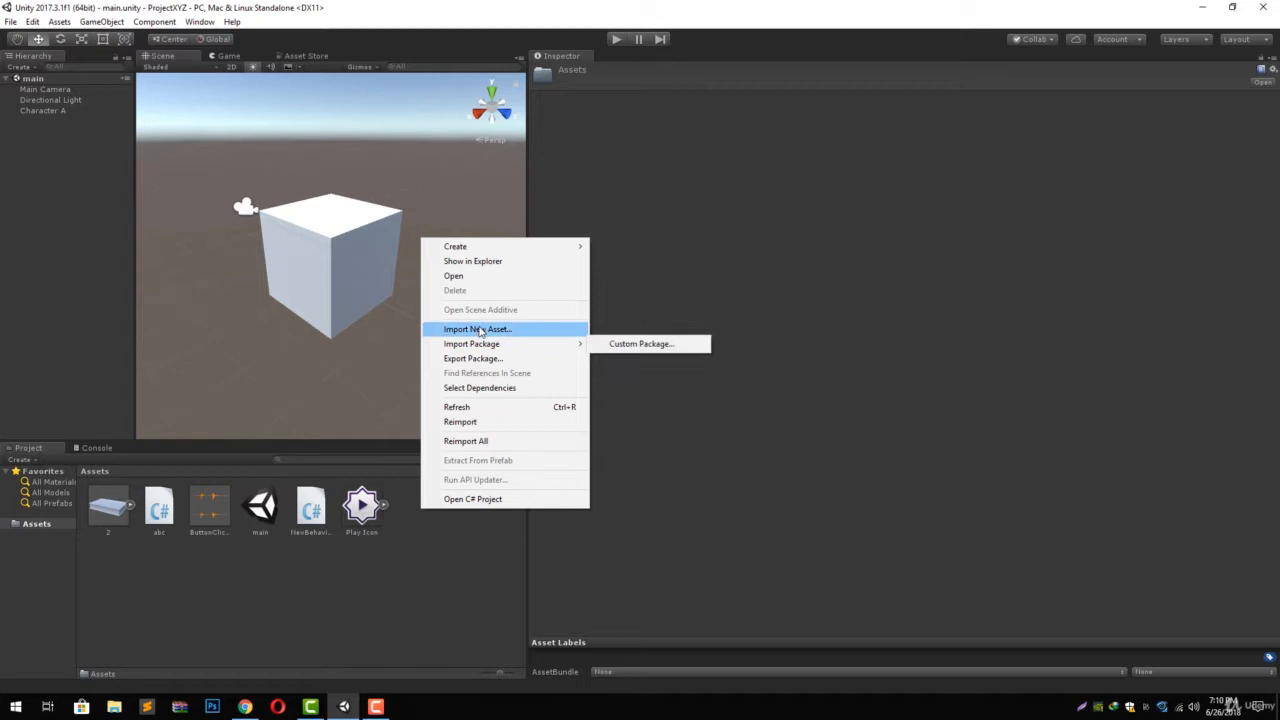
Step: Import iv5.mp4 from Downloads > Video into the project as a new asset
{"action": "left_click", "coordinate": [477, 329]}
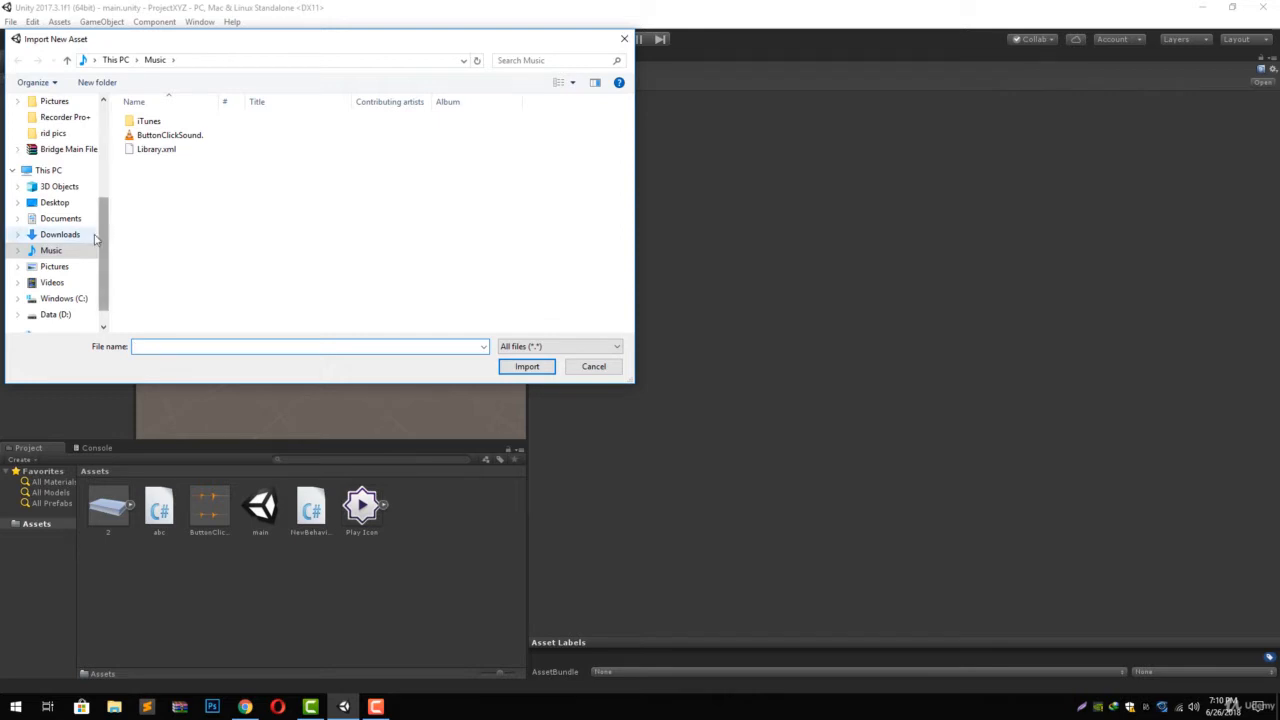
{"action": "left_click", "coordinate": [60, 234]}
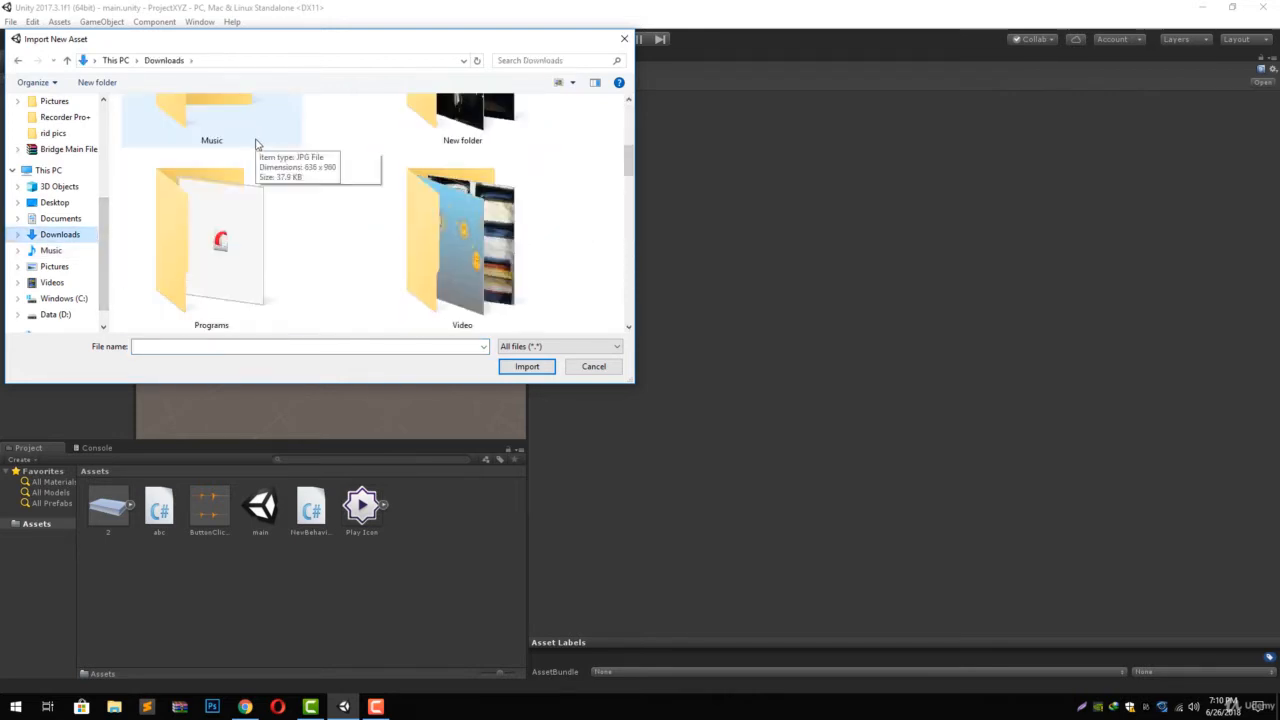
{"action": "double_click", "coordinate": [462, 240]}
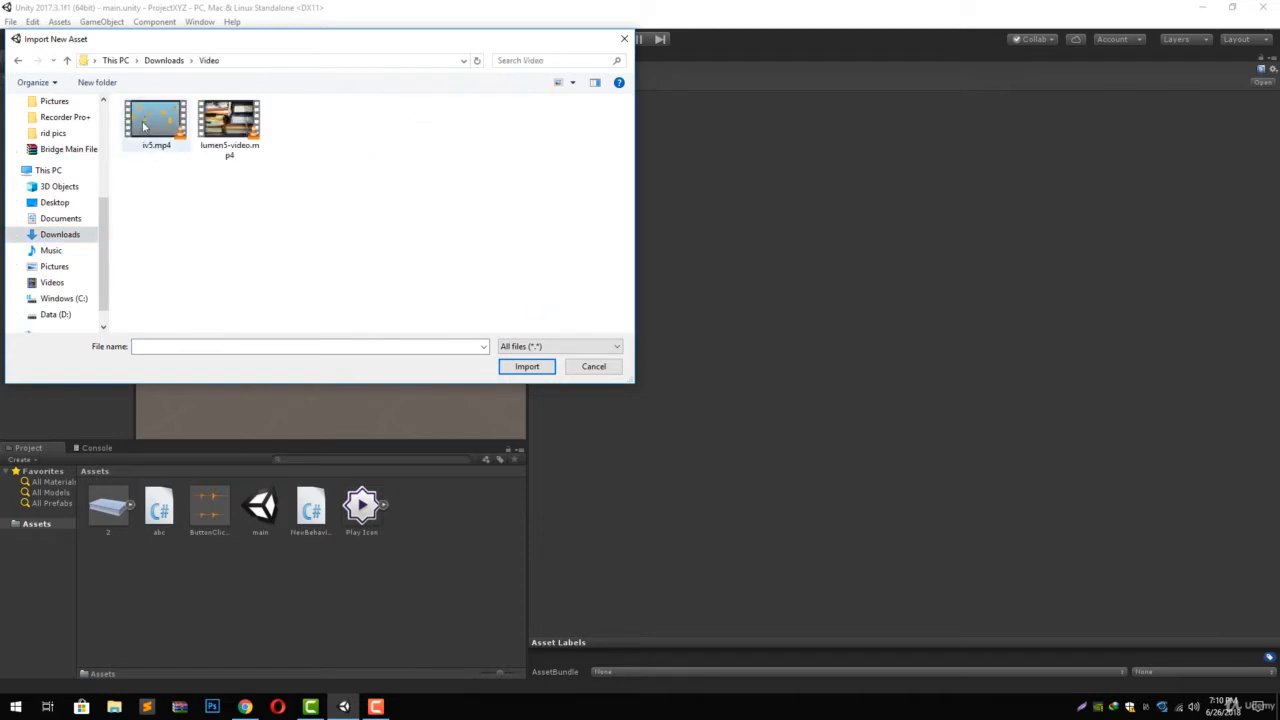
{"action": "left_click", "coordinate": [156, 120]}
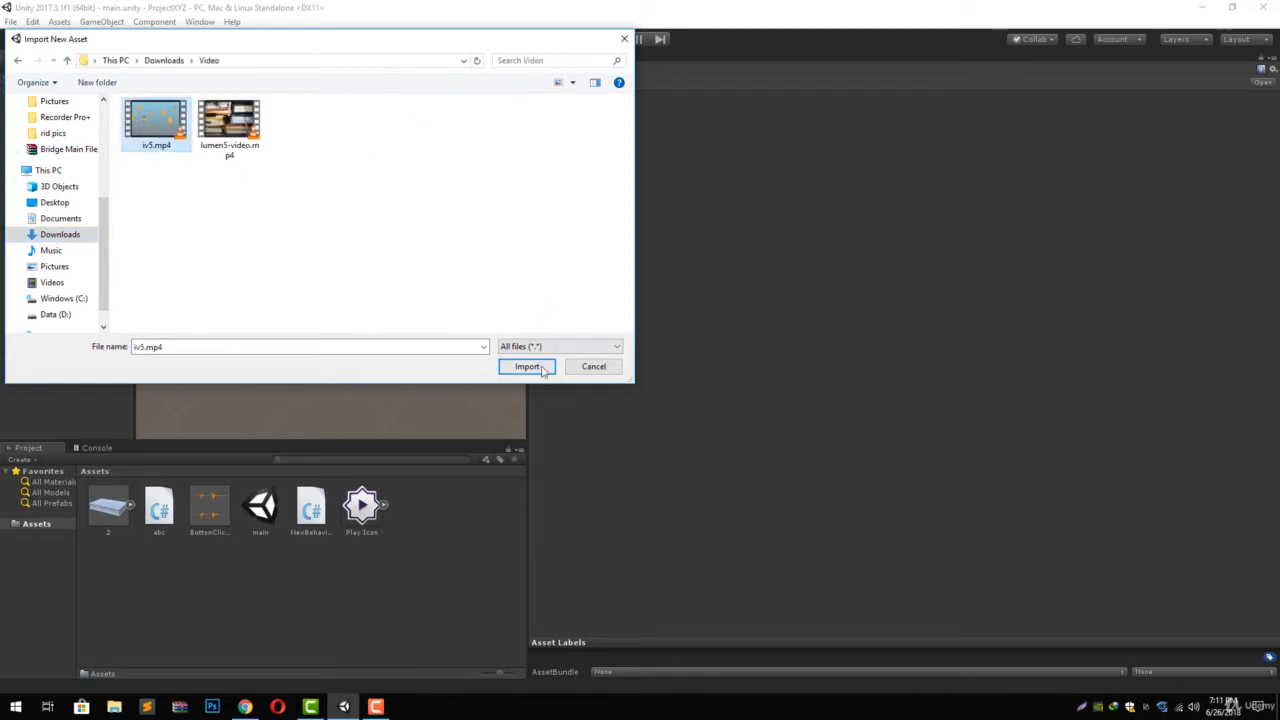
{"action": "left_click", "coordinate": [527, 366]}
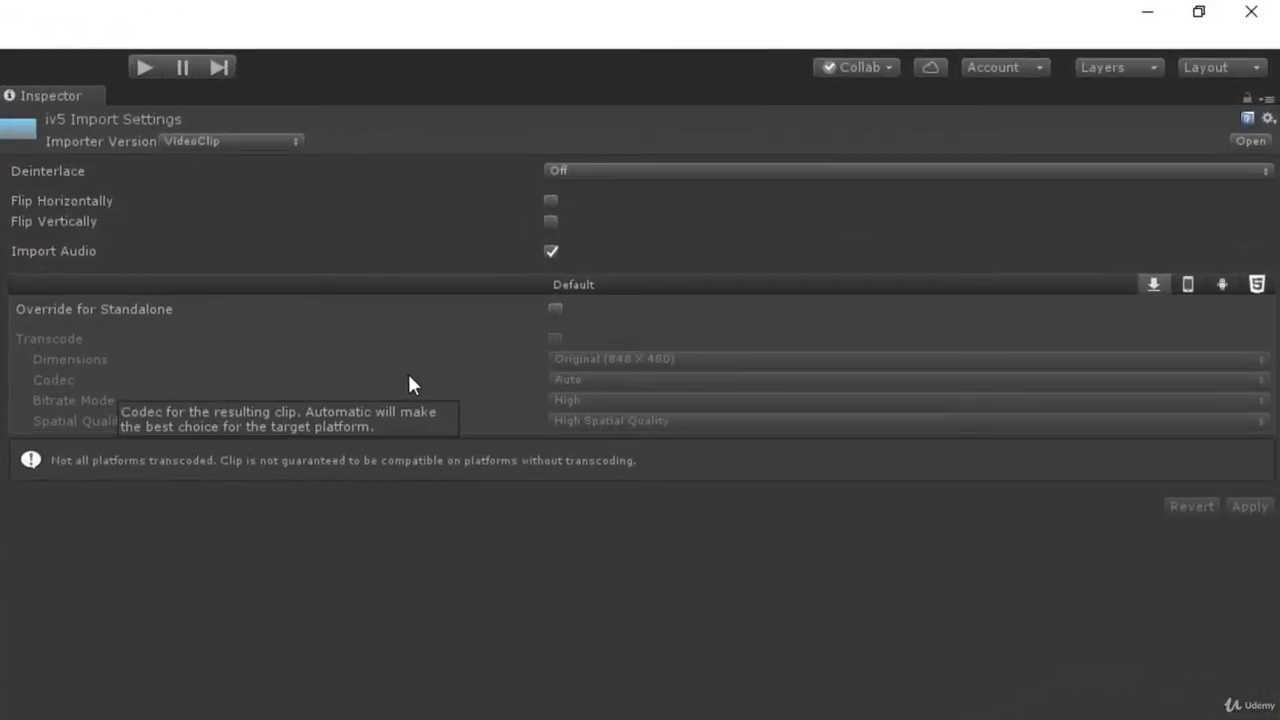
{"action": "mouse_move", "coordinate": [270, 165]}
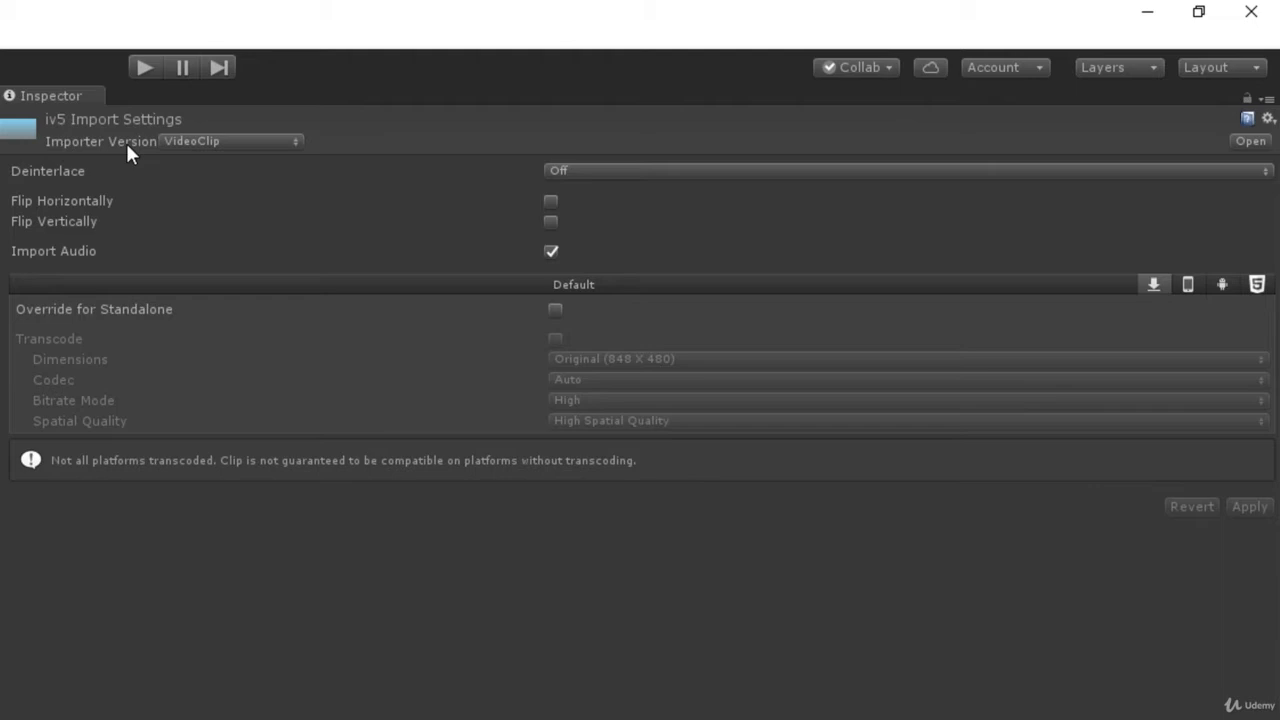
{"action": "mouse_move", "coordinate": [250, 145]}
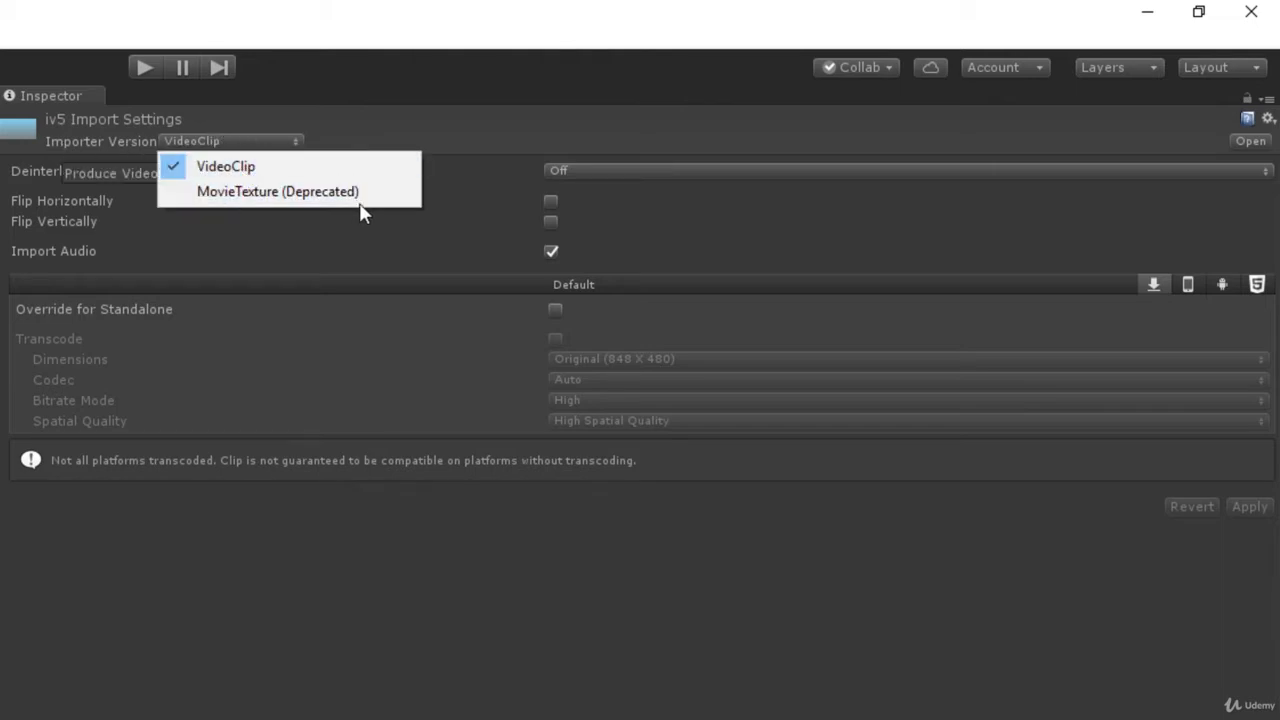
{"action": "mouse_move", "coordinate": [290, 191]}
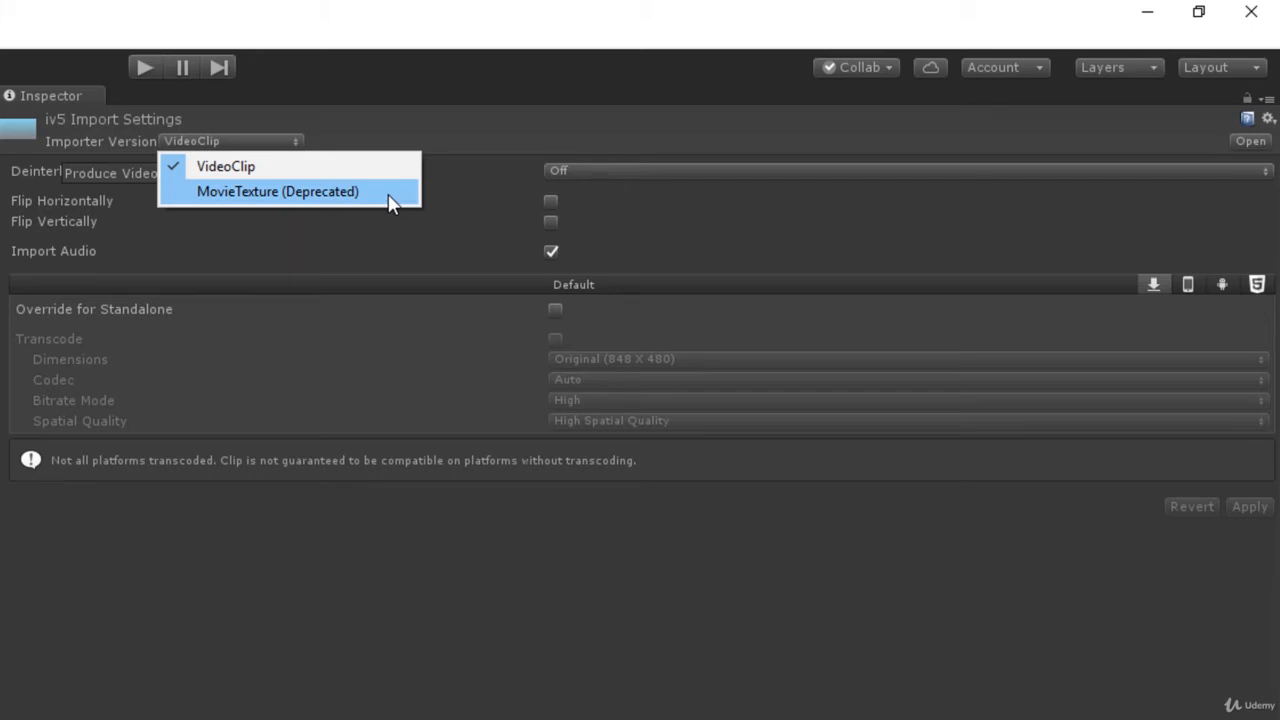
{"action": "mouse_move", "coordinate": [228, 197]}
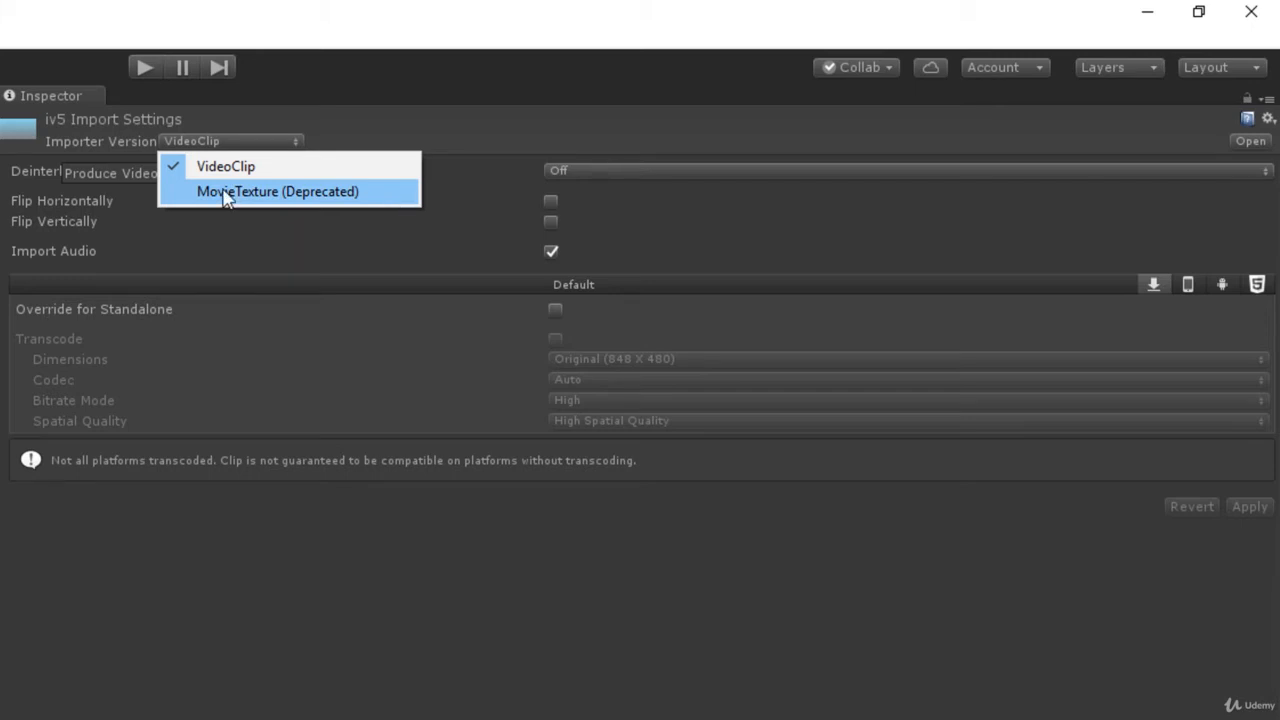
{"action": "mouse_move", "coordinate": [250, 167]}
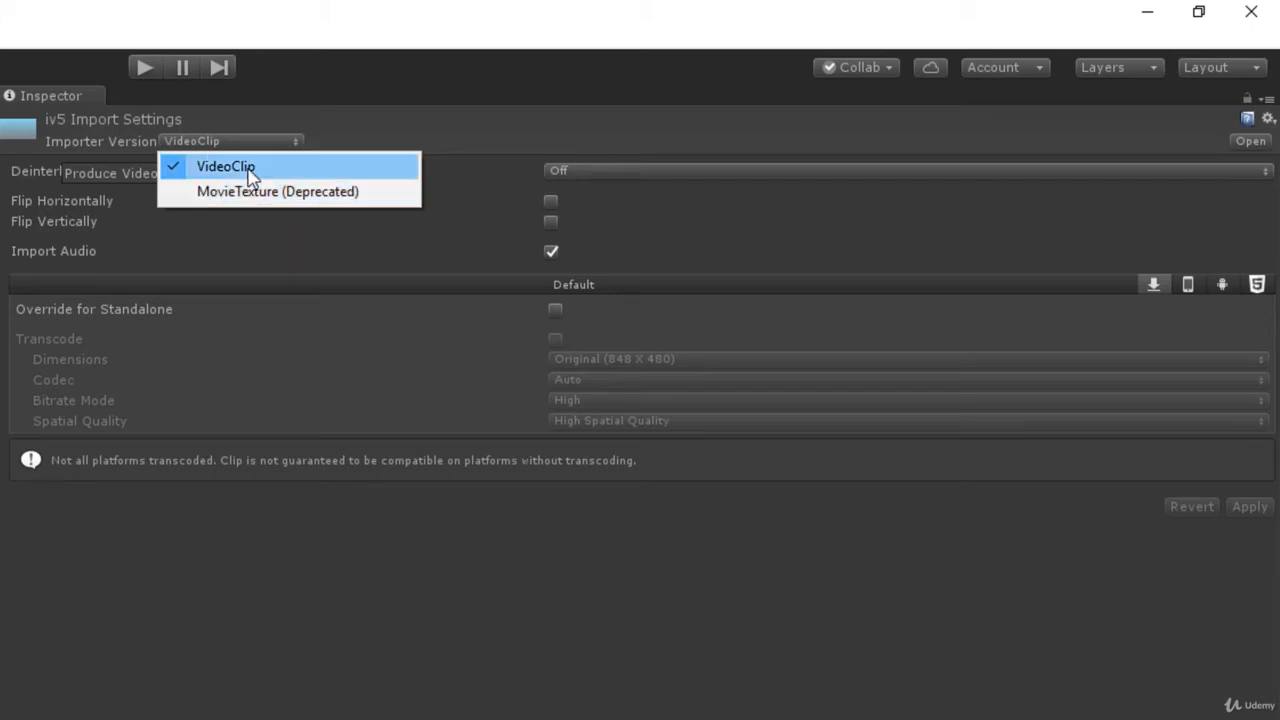
Step: Keep the Importer Version as VideoClip instead of the deprecated MovieTexture
{"action": "left_click", "coordinate": [225, 166]}
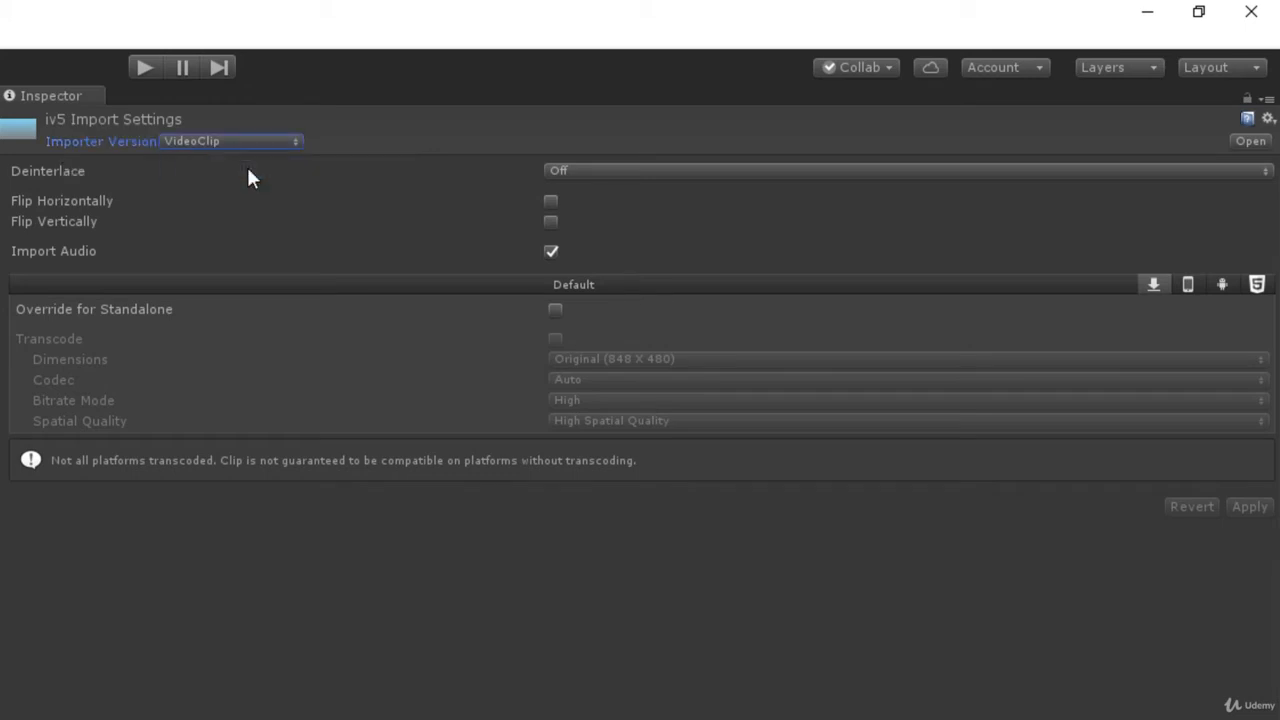
{"action": "mouse_move", "coordinate": [52, 185]}
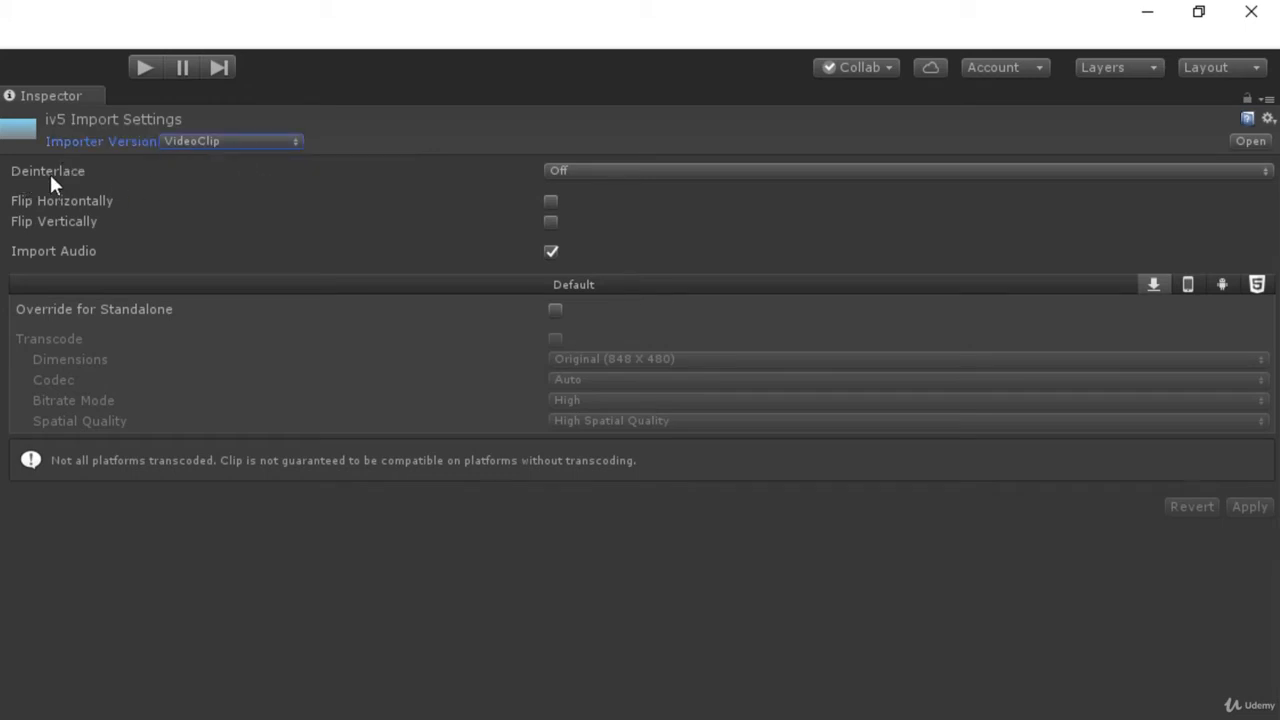
{"action": "mouse_move", "coordinate": [605, 180]}
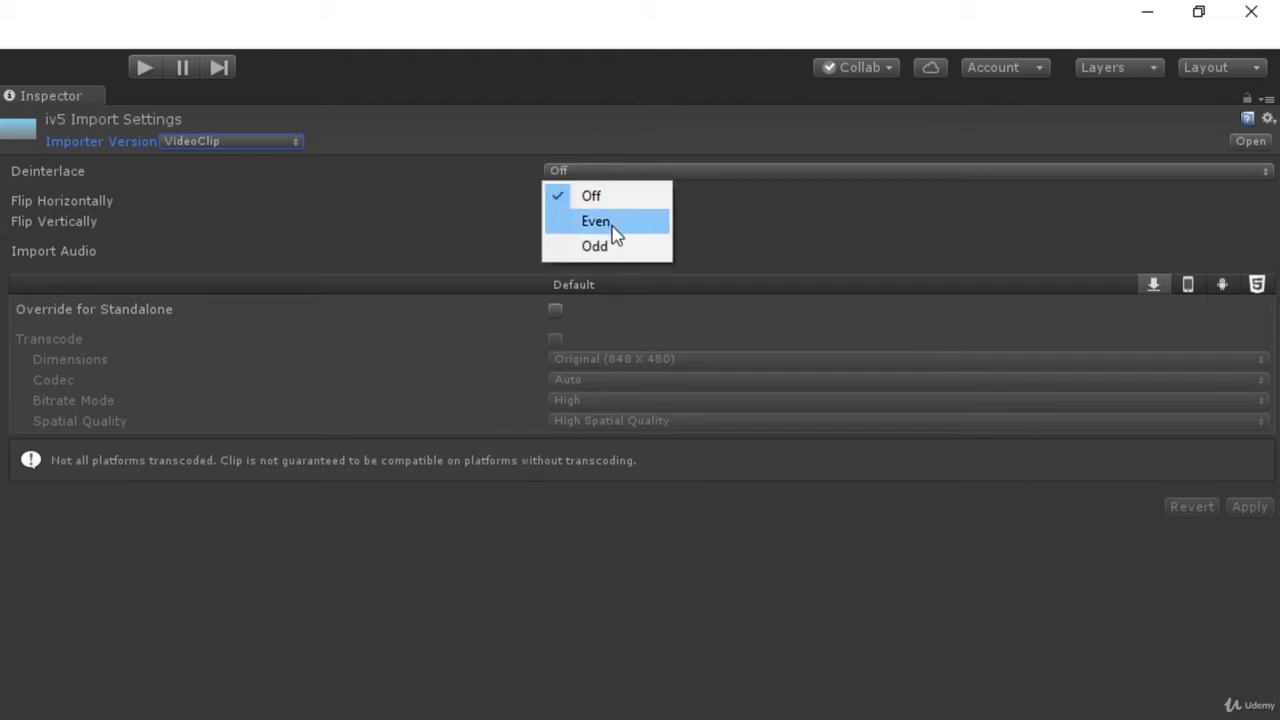
{"action": "mouse_move", "coordinate": [594, 246]}
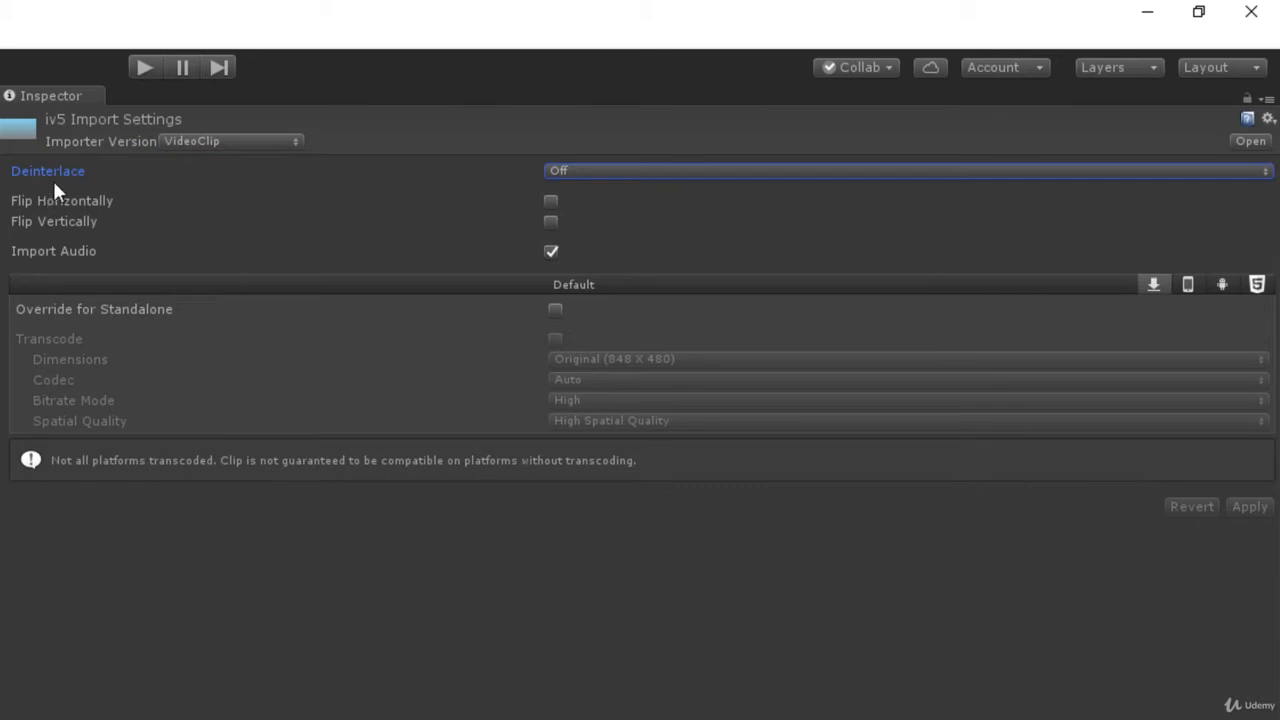
{"action": "mouse_move", "coordinate": [565, 207]}
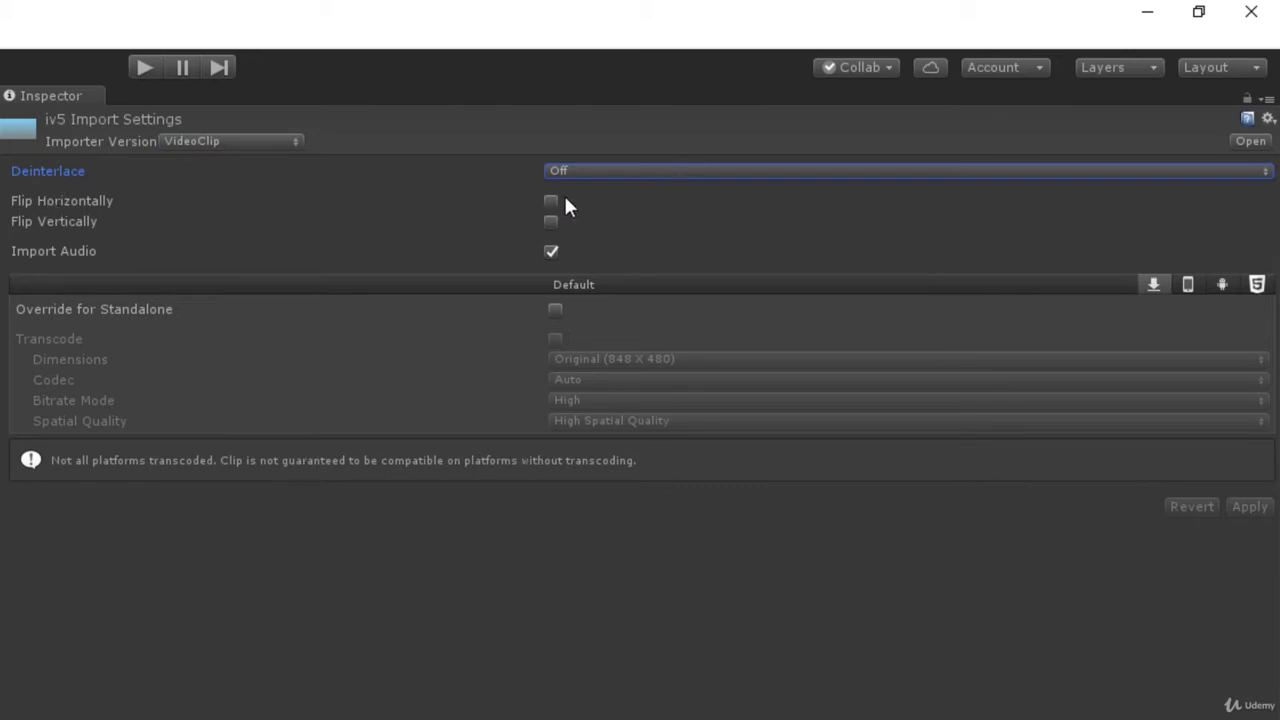
{"action": "mouse_move", "coordinate": [555, 207]}
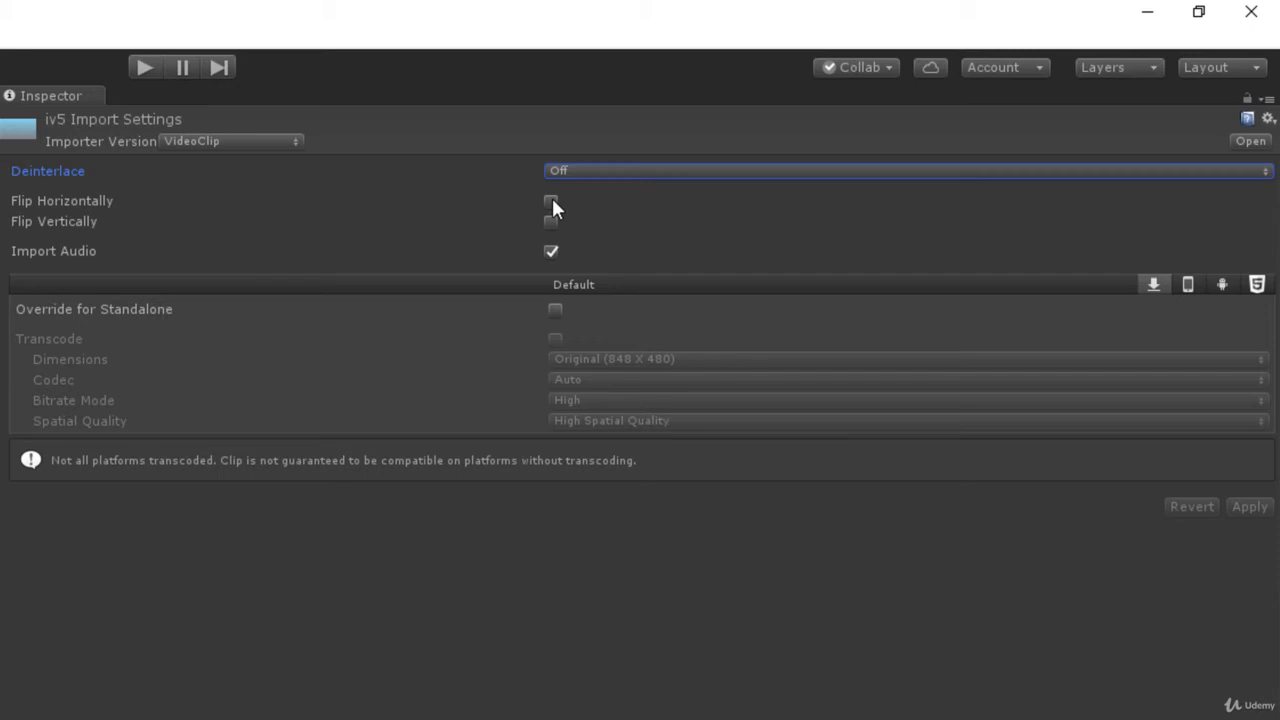
{"action": "mouse_move", "coordinate": [305, 222]}
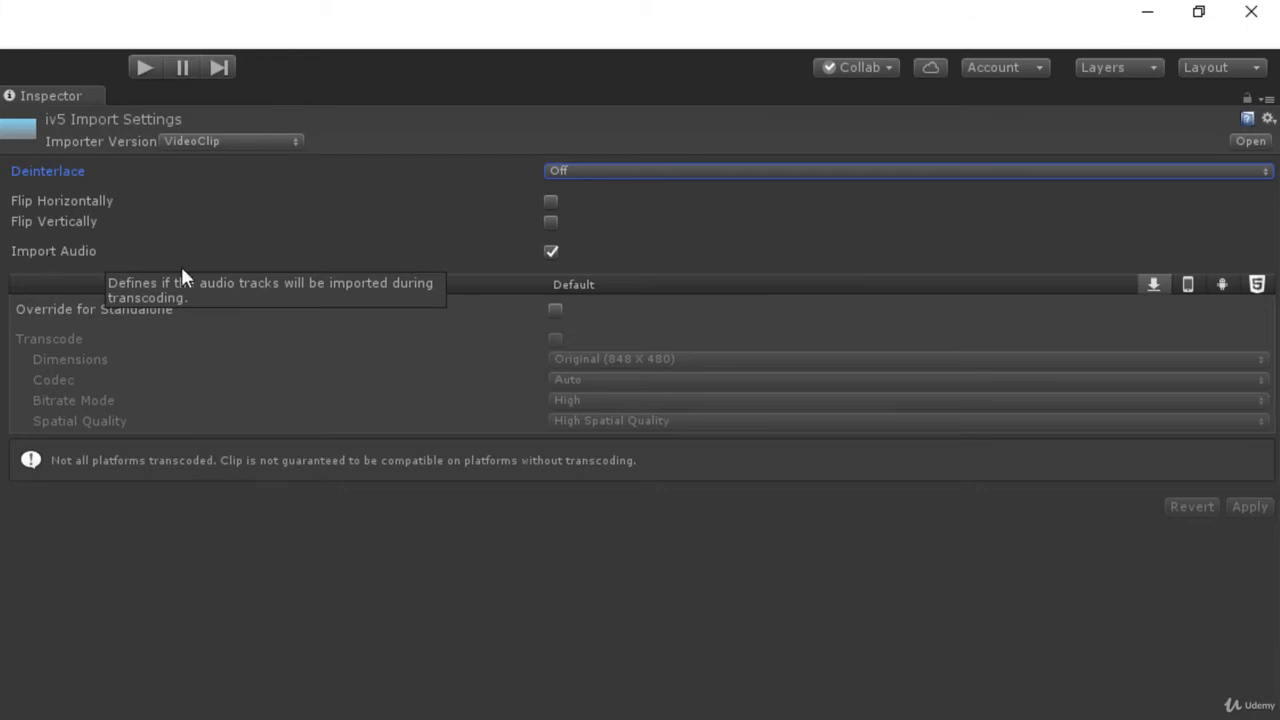
{"action": "mouse_move", "coordinate": [127, 275]}
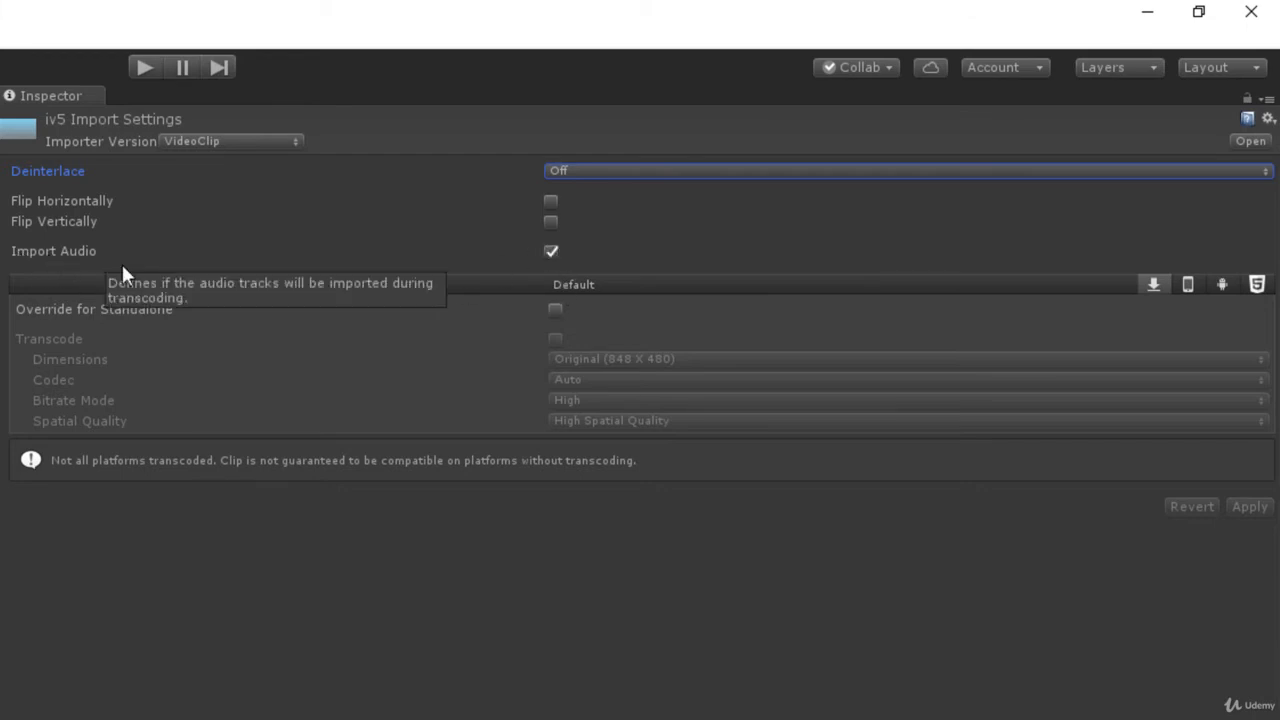
{"action": "mouse_move", "coordinate": [165, 258]}
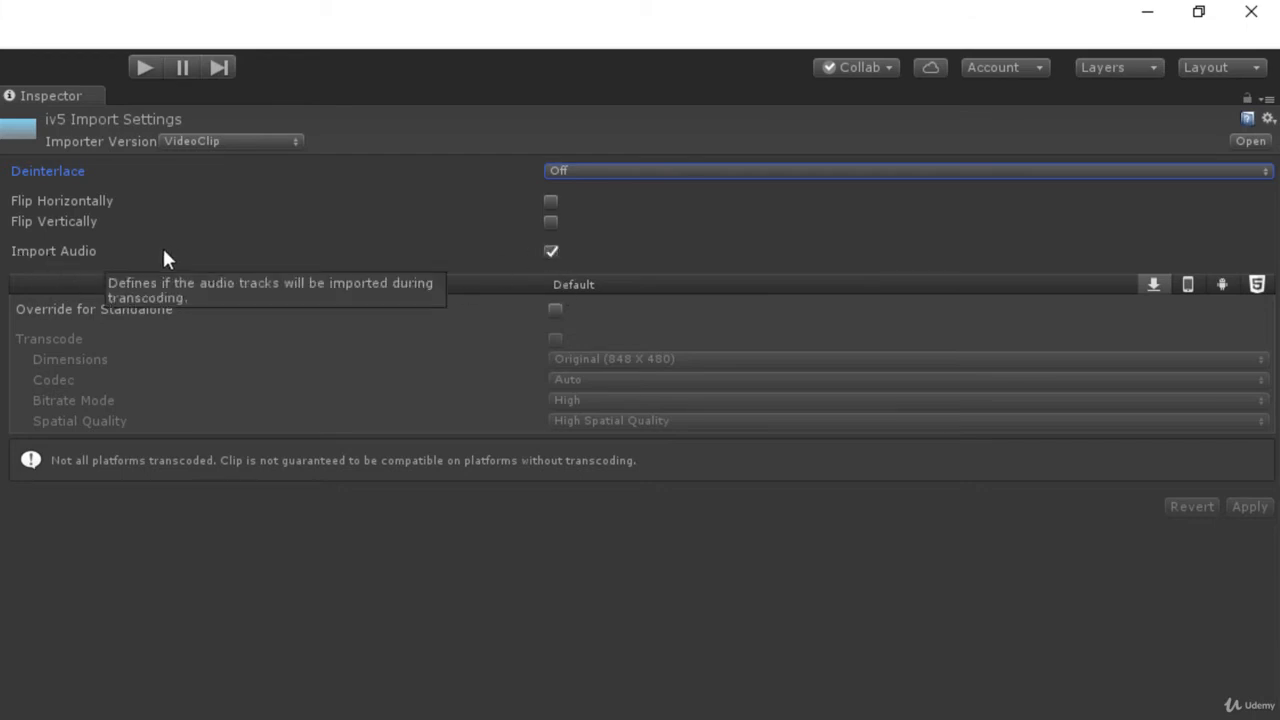
{"action": "mouse_move", "coordinate": [275, 252]}
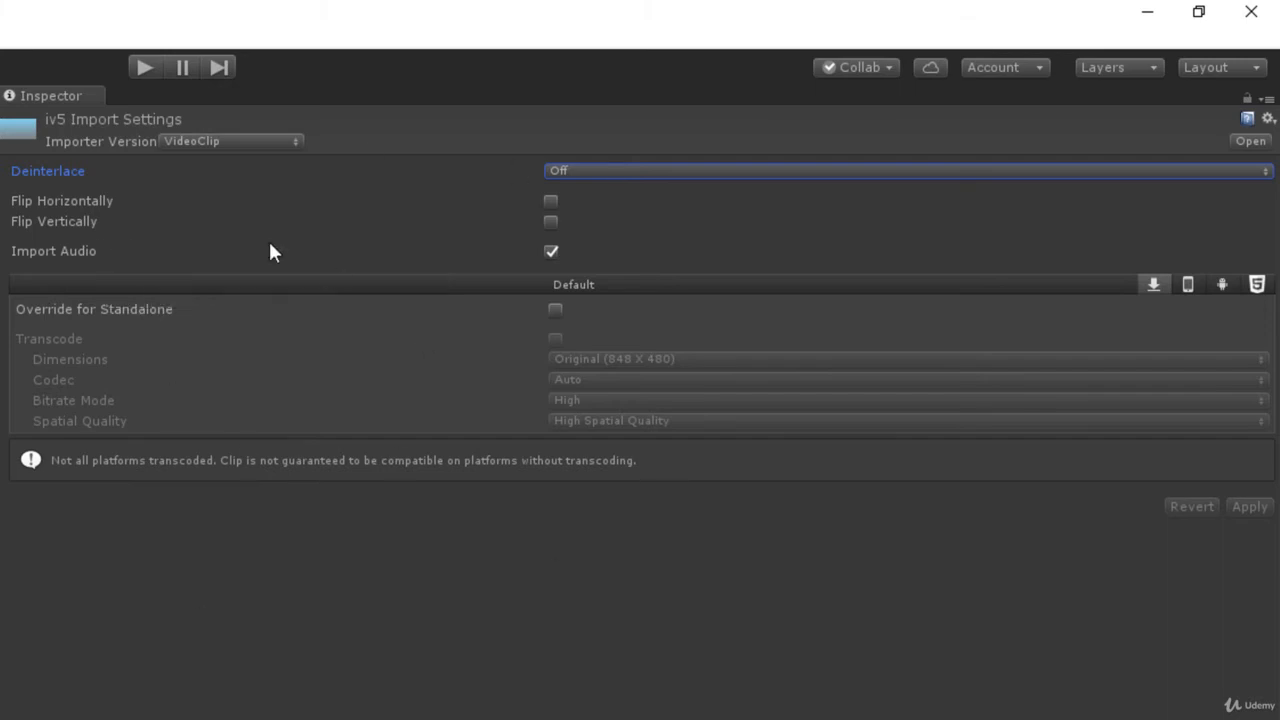
{"action": "mouse_move", "coordinate": [551, 251]}
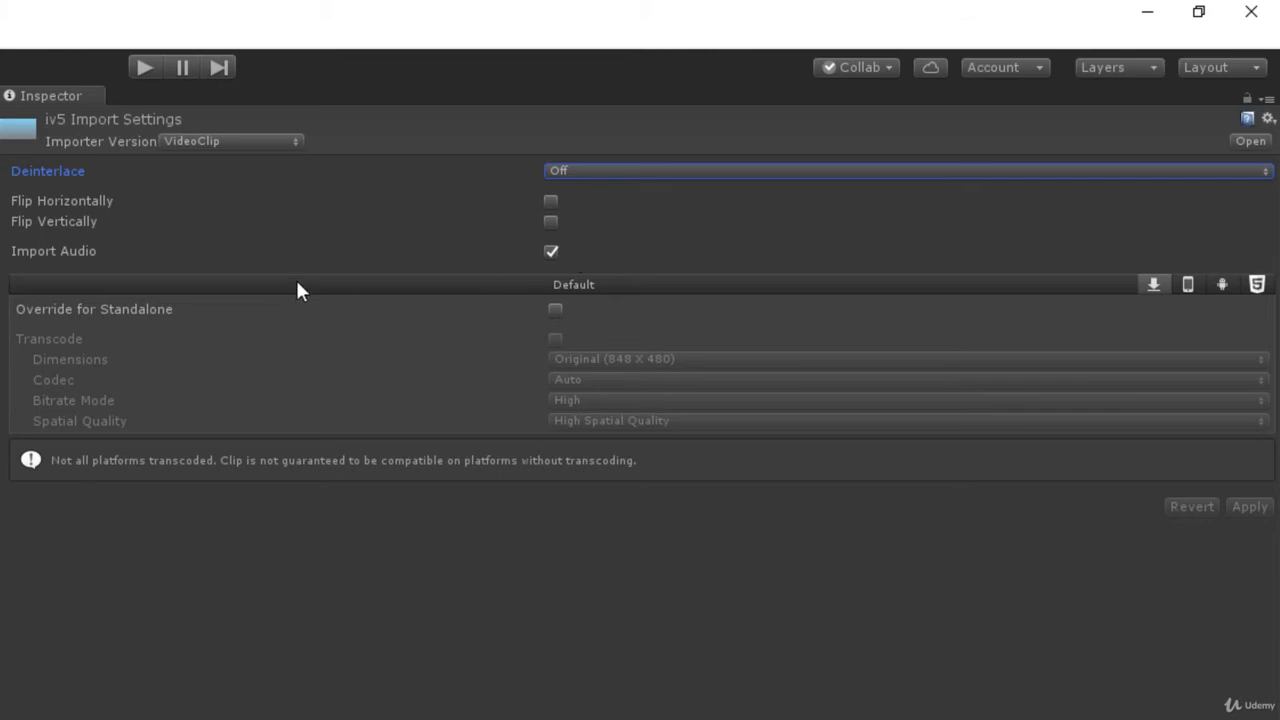
{"action": "mouse_move", "coordinate": [728, 320]}
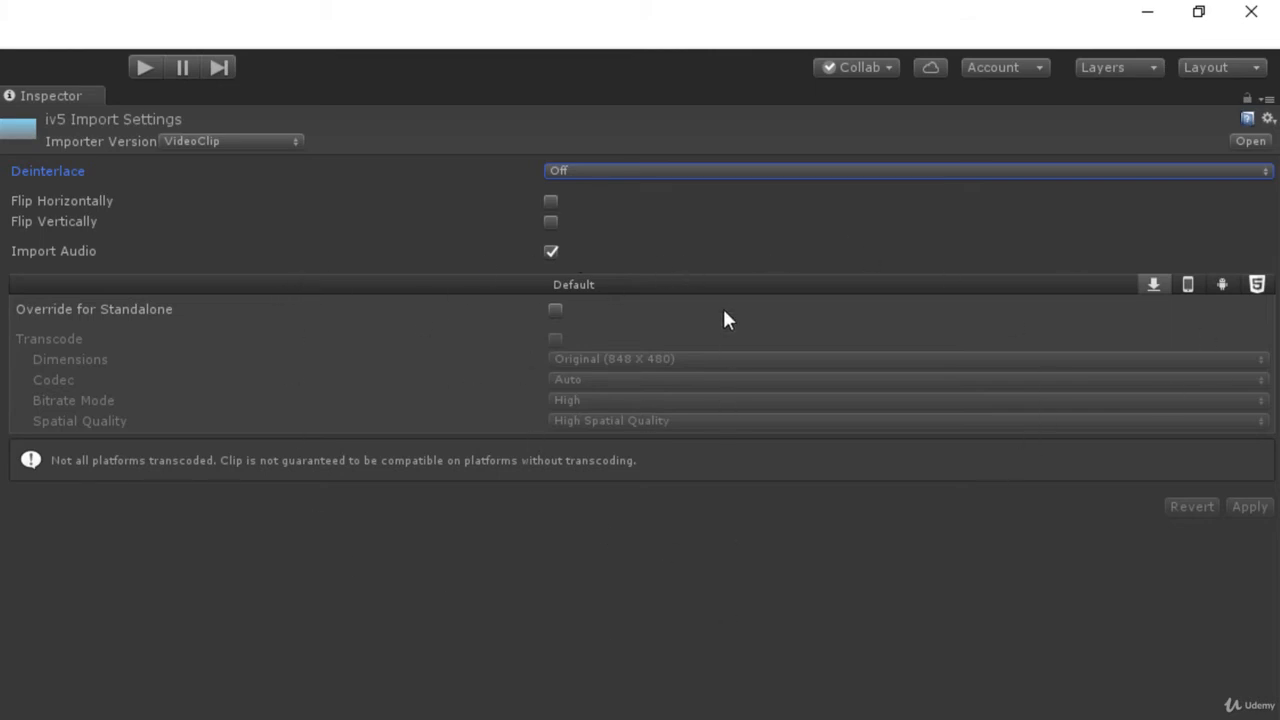
{"action": "mouse_move", "coordinate": [378, 287]}
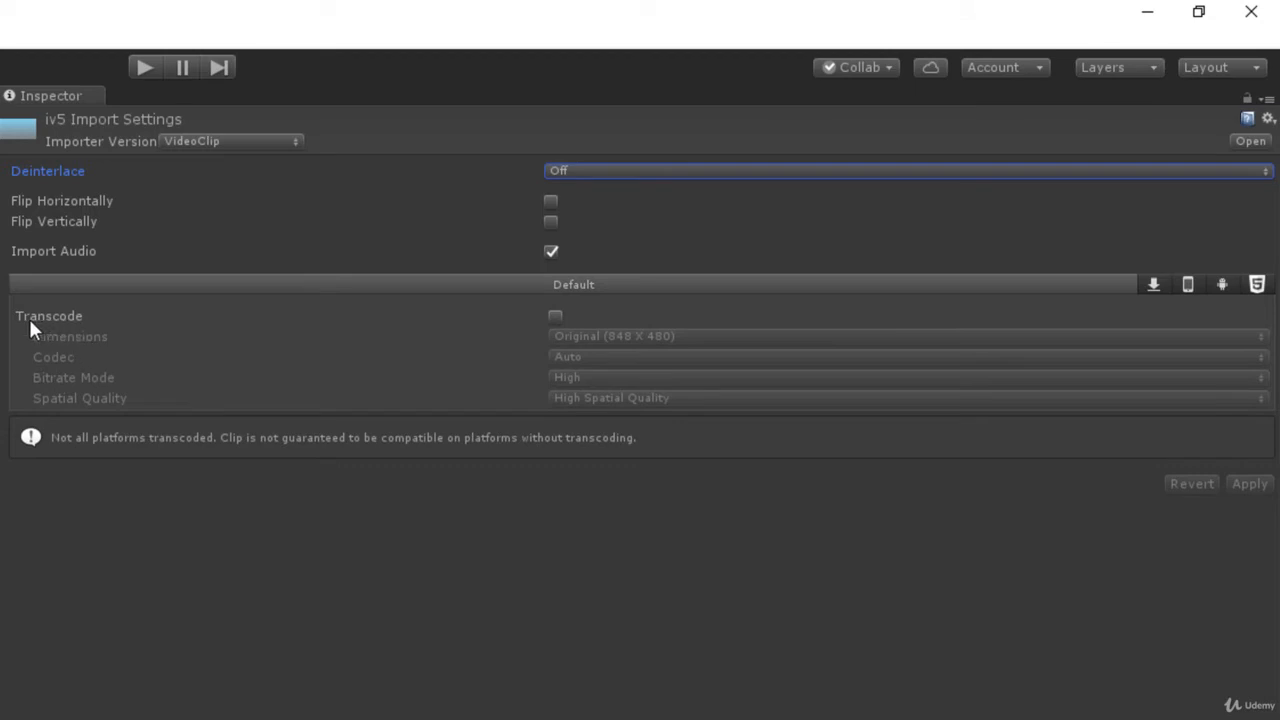
{"action": "mouse_move", "coordinate": [556, 318]}
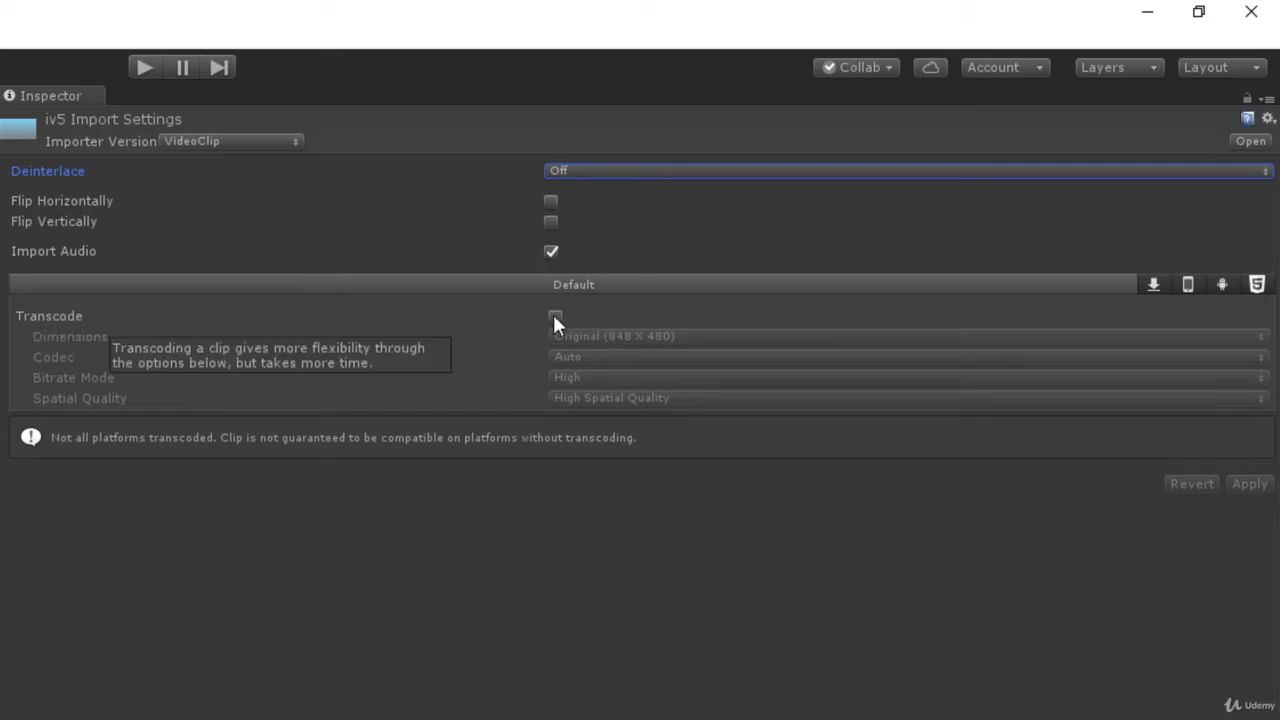
{"action": "mouse_move", "coordinate": [70, 373]}
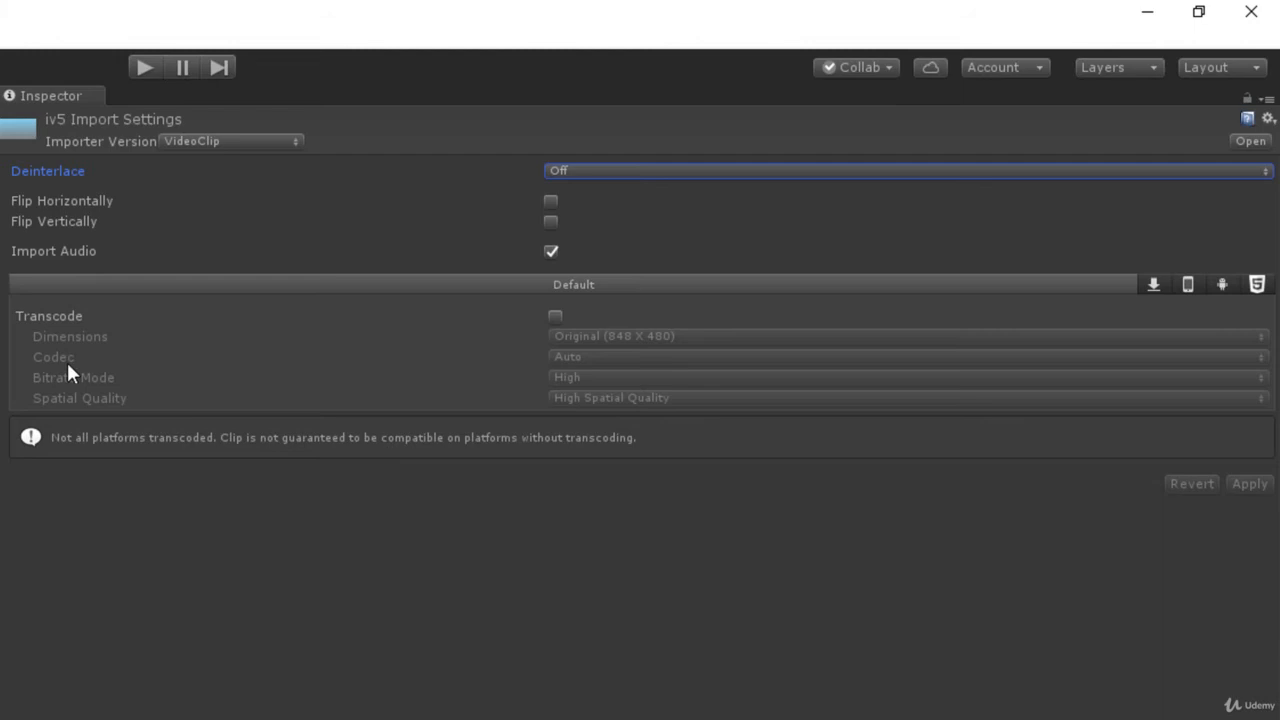
{"action": "mouse_move", "coordinate": [447, 297]}
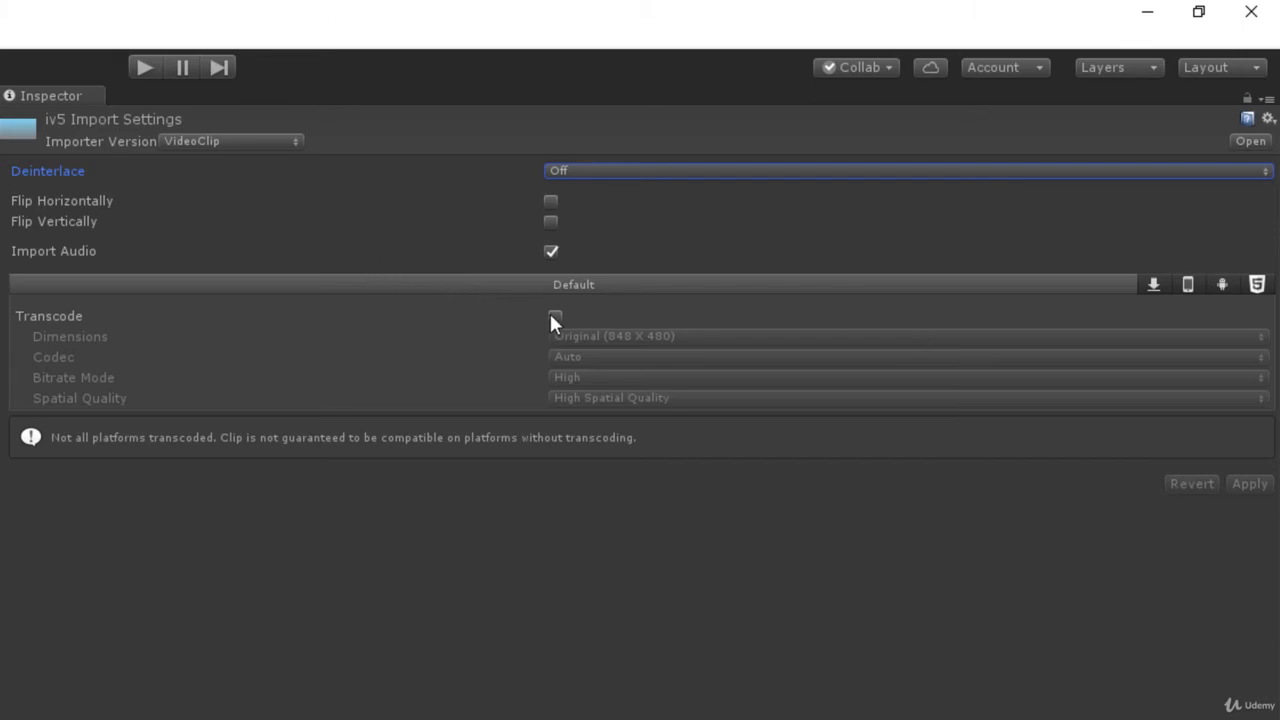
{"action": "left_click", "coordinate": [555, 316]}
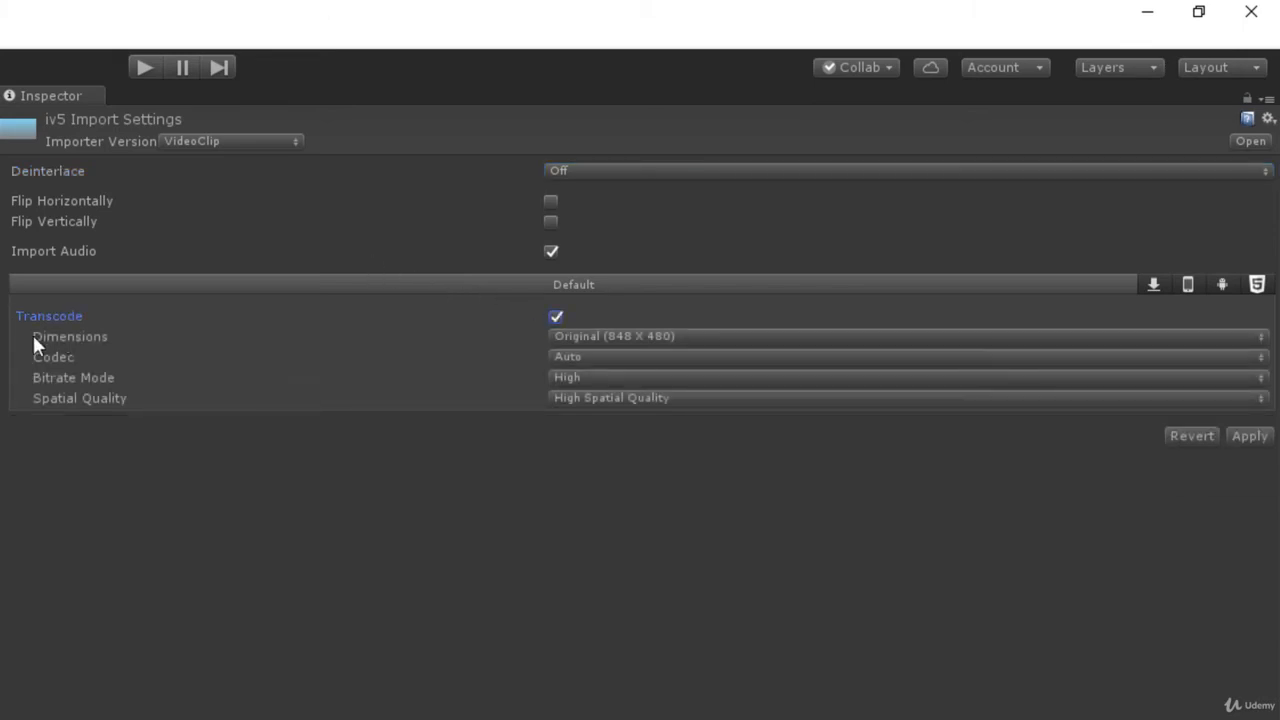
{"action": "mouse_move", "coordinate": [613, 350]}
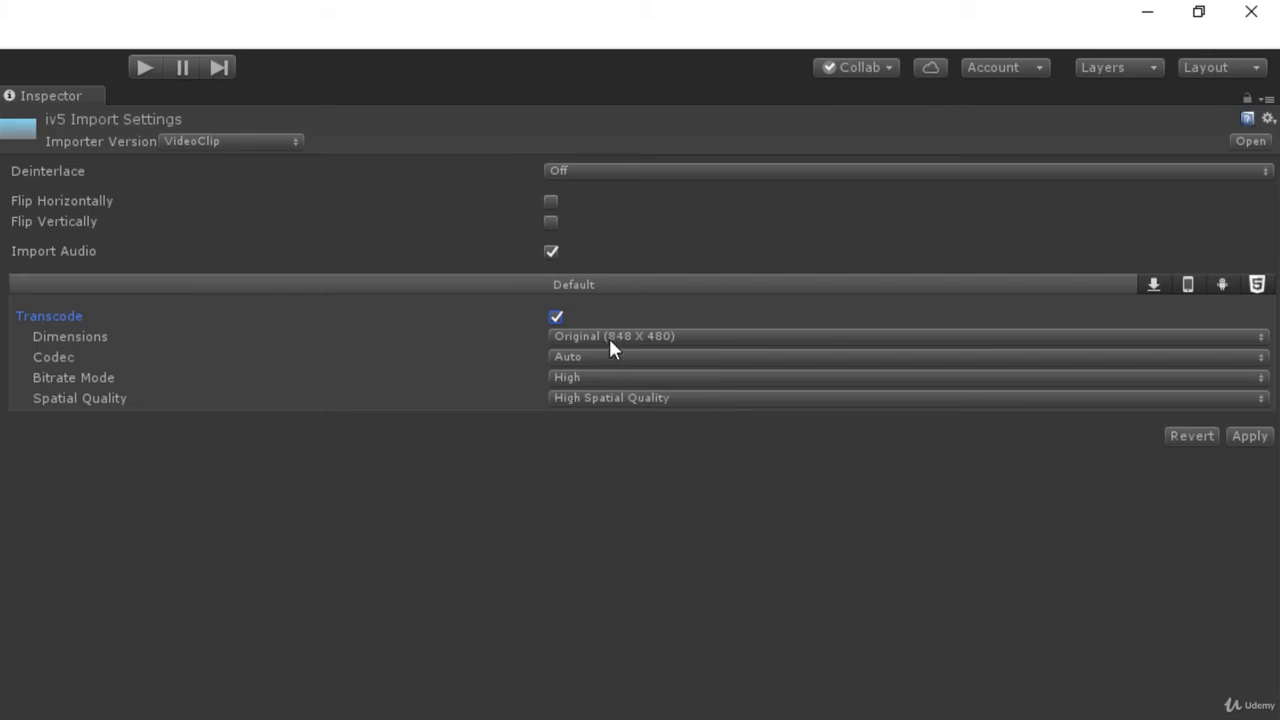
{"action": "mouse_move", "coordinate": [670, 347]}
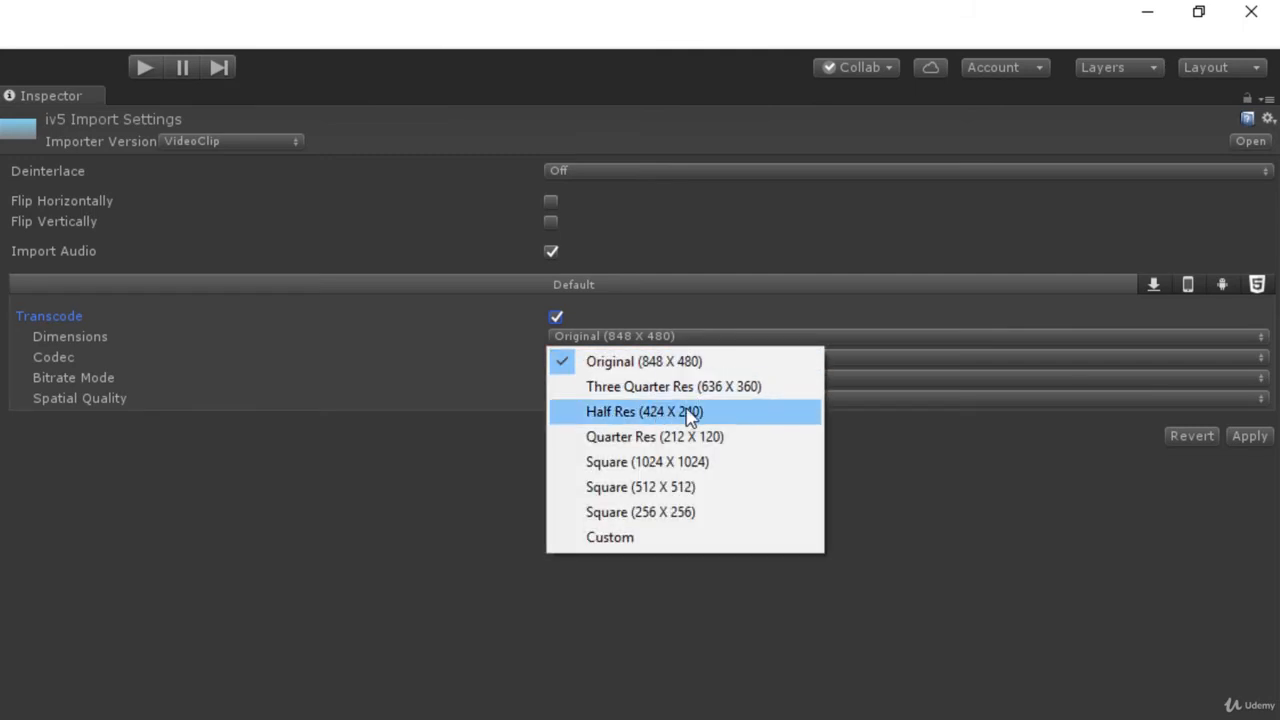
{"action": "mouse_move", "coordinate": [660, 461]}
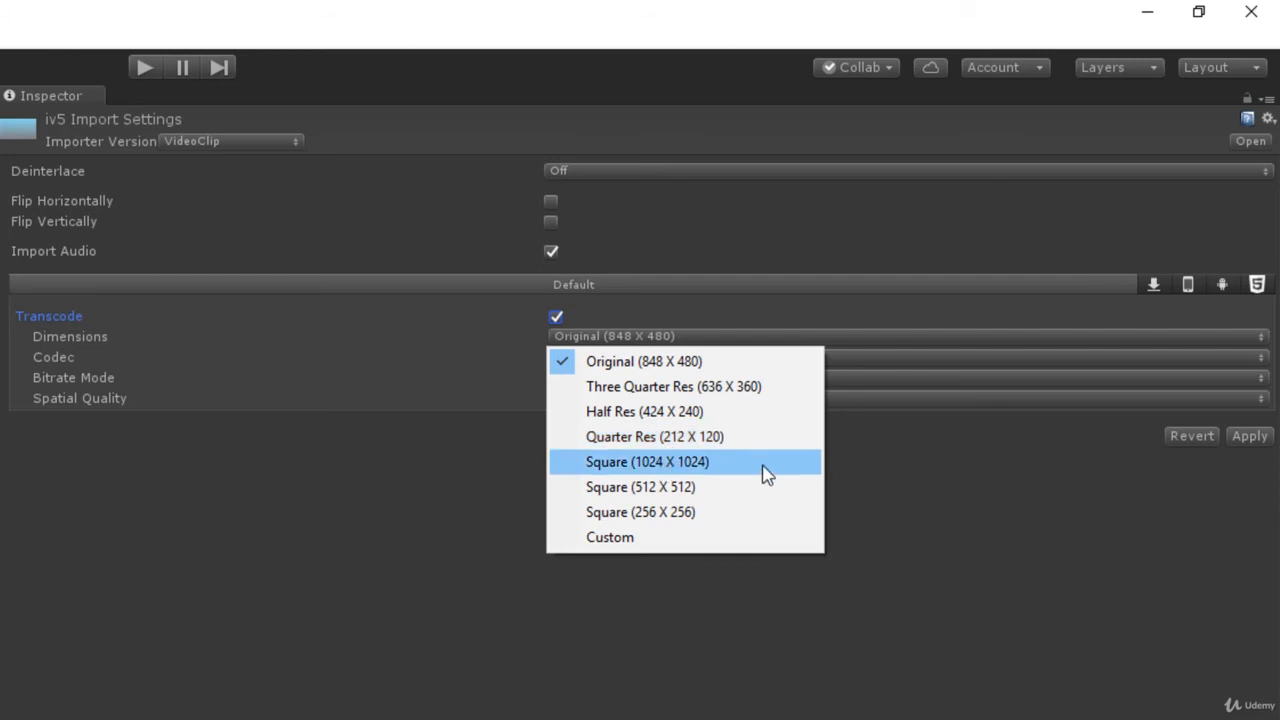
{"action": "mouse_move", "coordinate": [755, 487]}
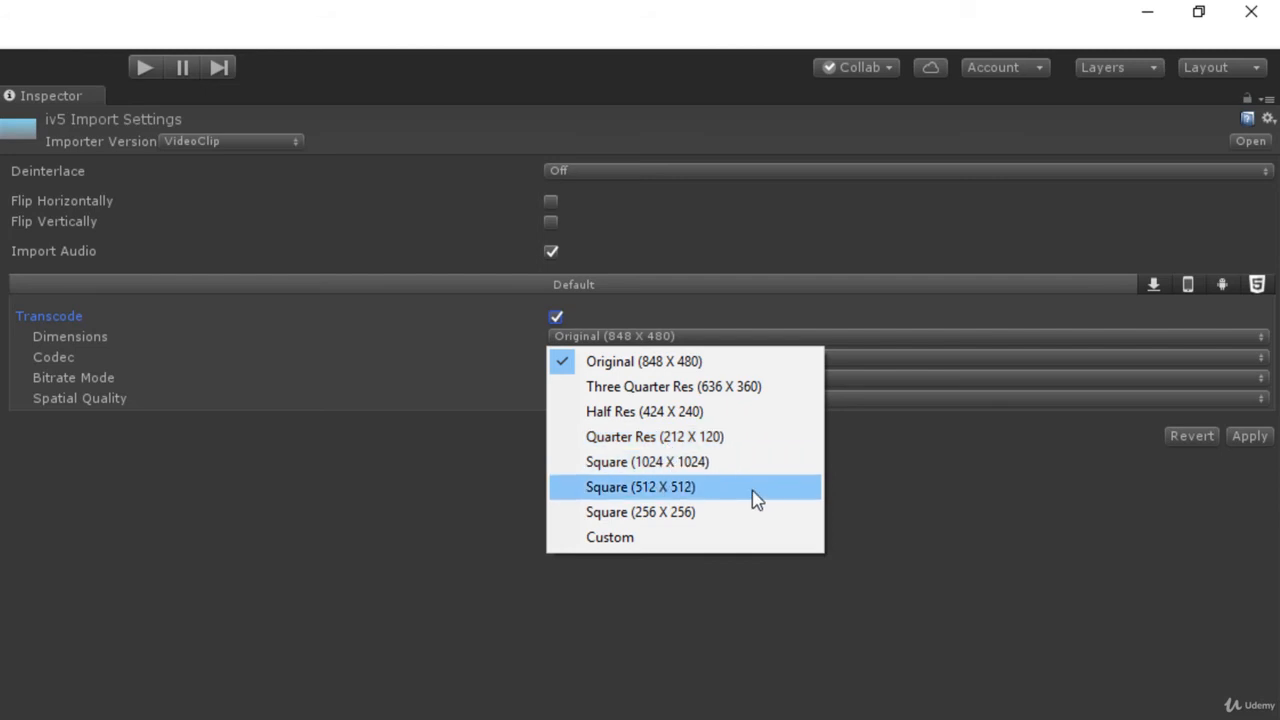
{"action": "mouse_move", "coordinate": [755, 512]}
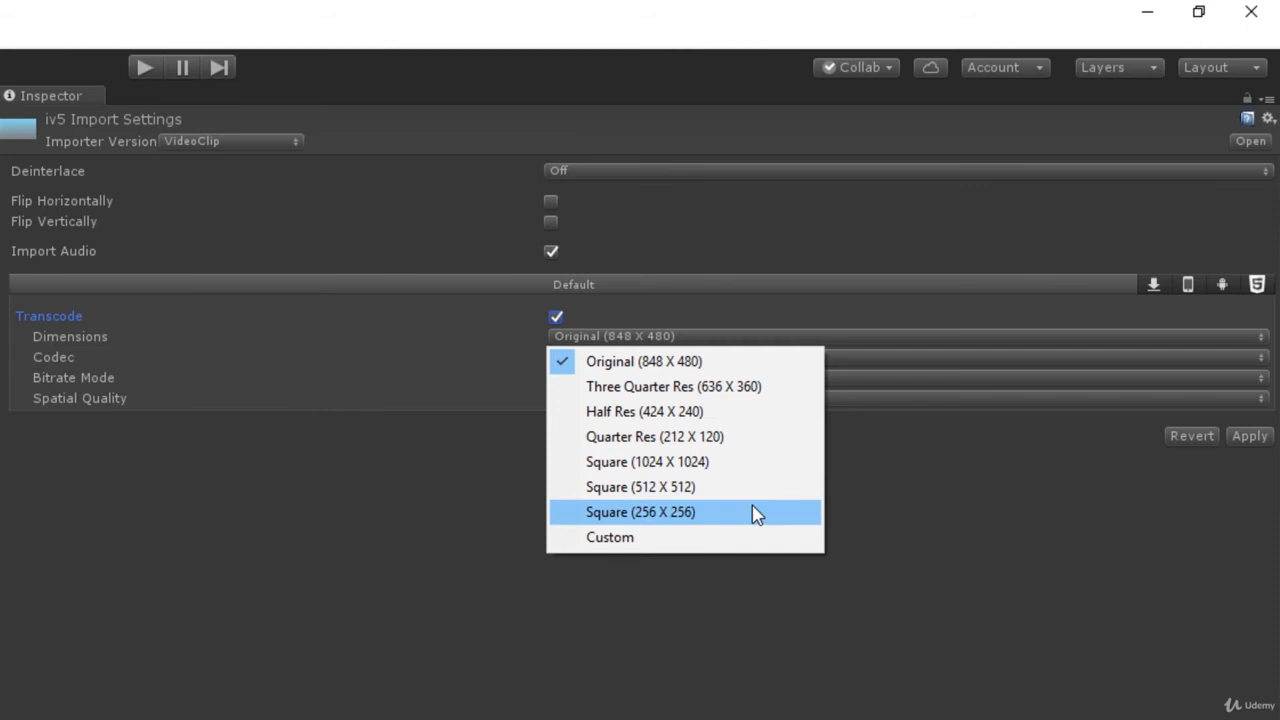
{"action": "mouse_move", "coordinate": [752, 553]}
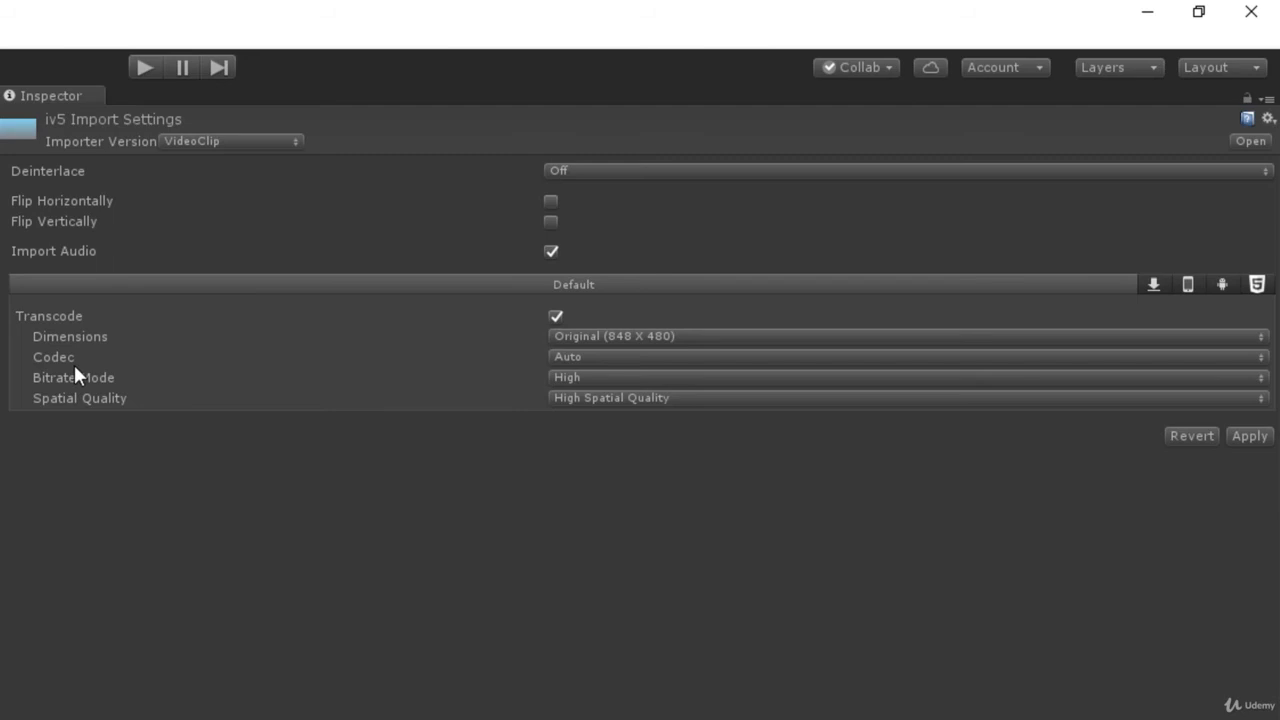
{"action": "left_click", "coordinate": [900, 357]}
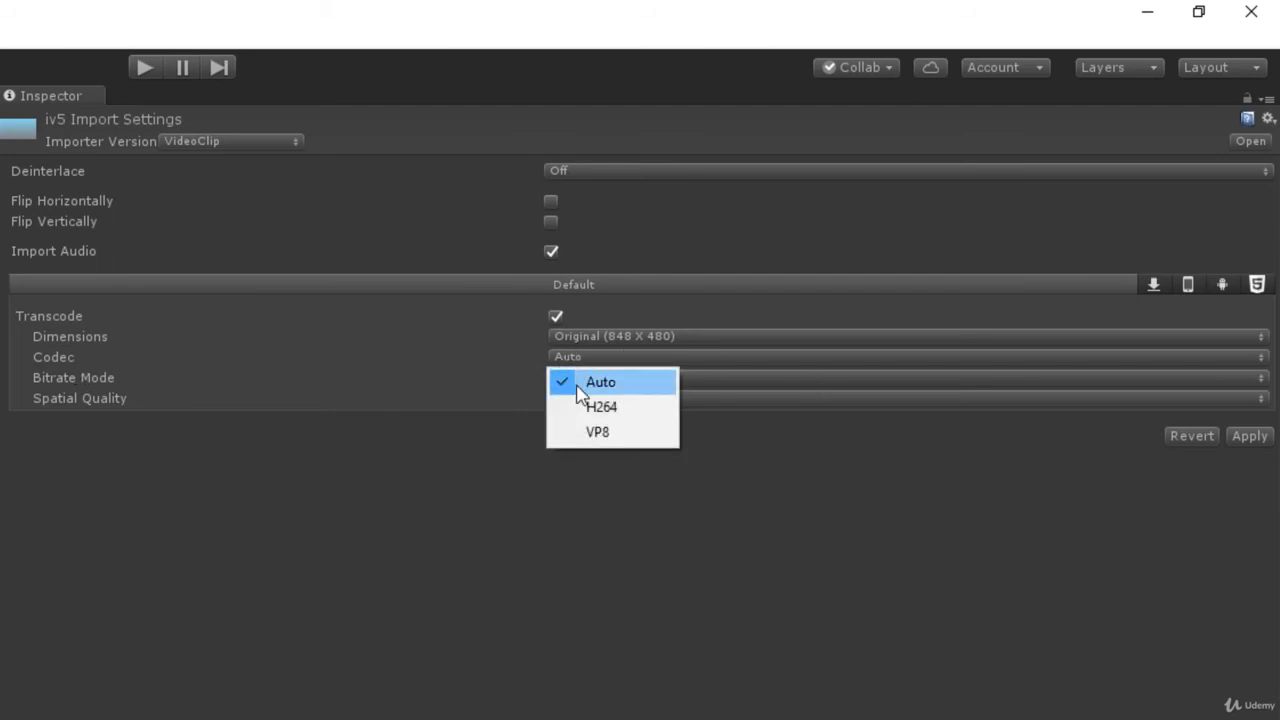
{"action": "mouse_move", "coordinate": [597, 431]}
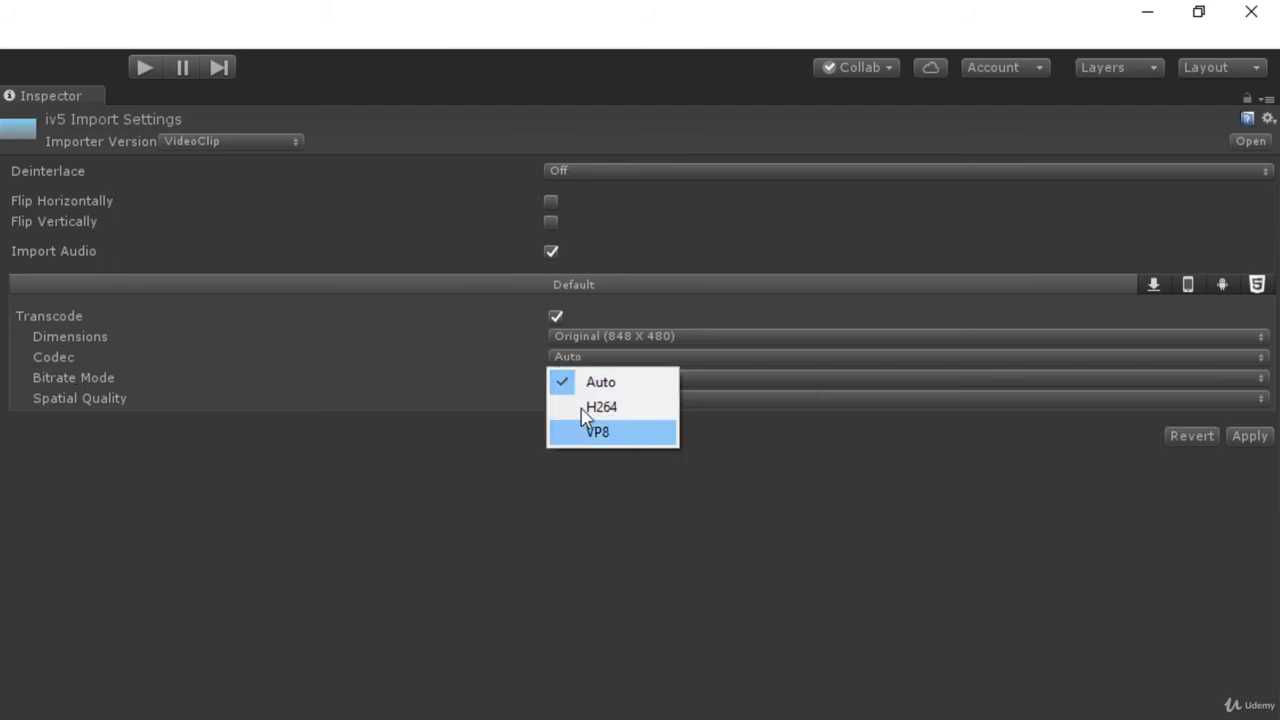
{"action": "mouse_move", "coordinate": [447, 425]}
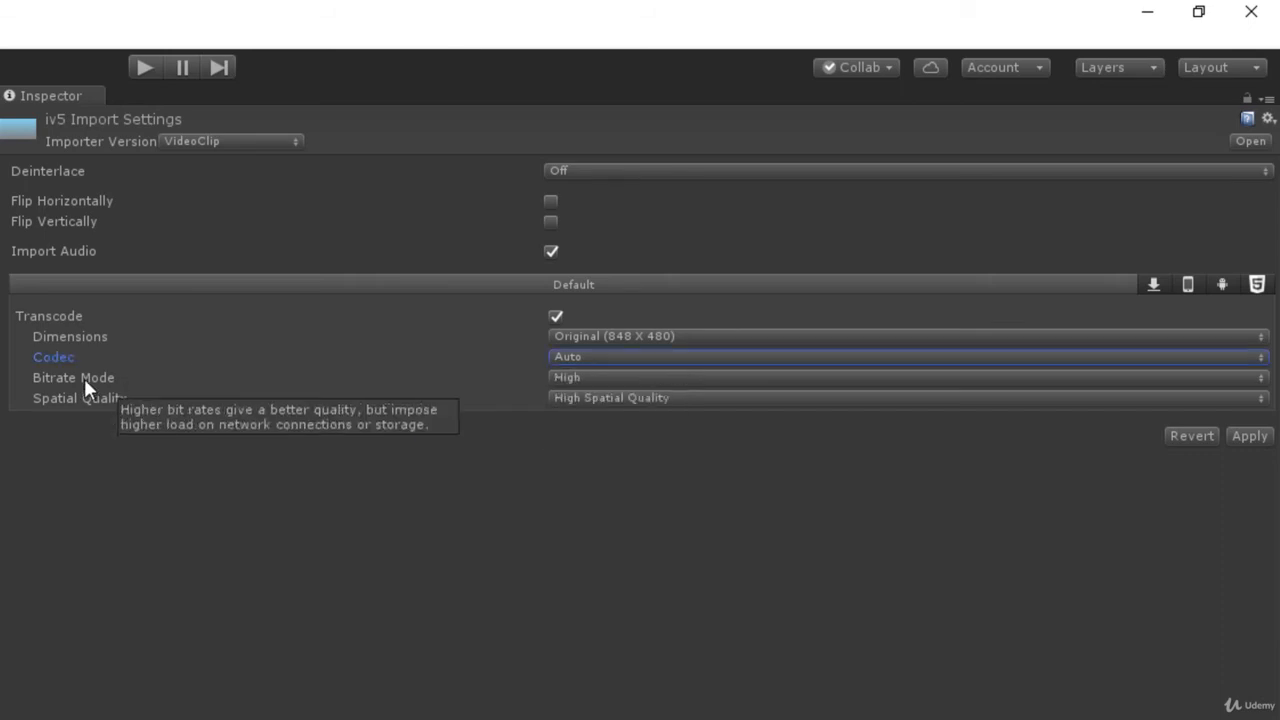
{"action": "left_click", "coordinate": [905, 377]}
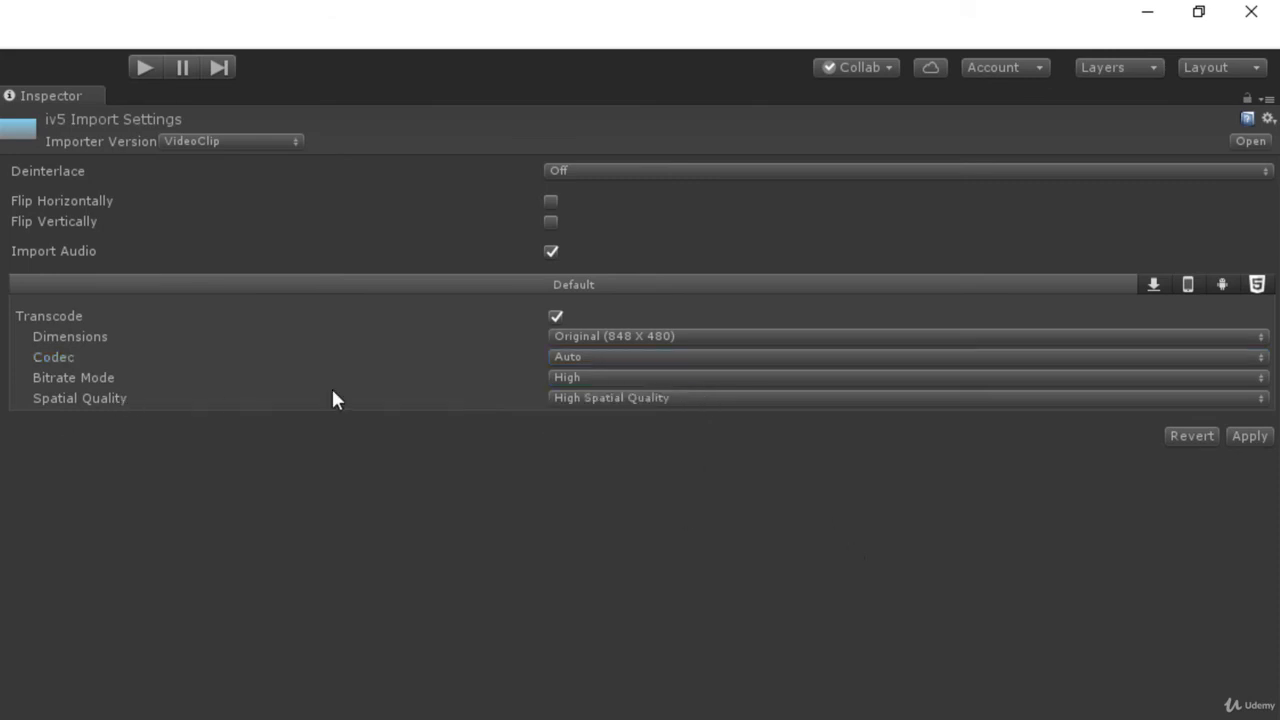
{"action": "mouse_move", "coordinate": [590, 405]}
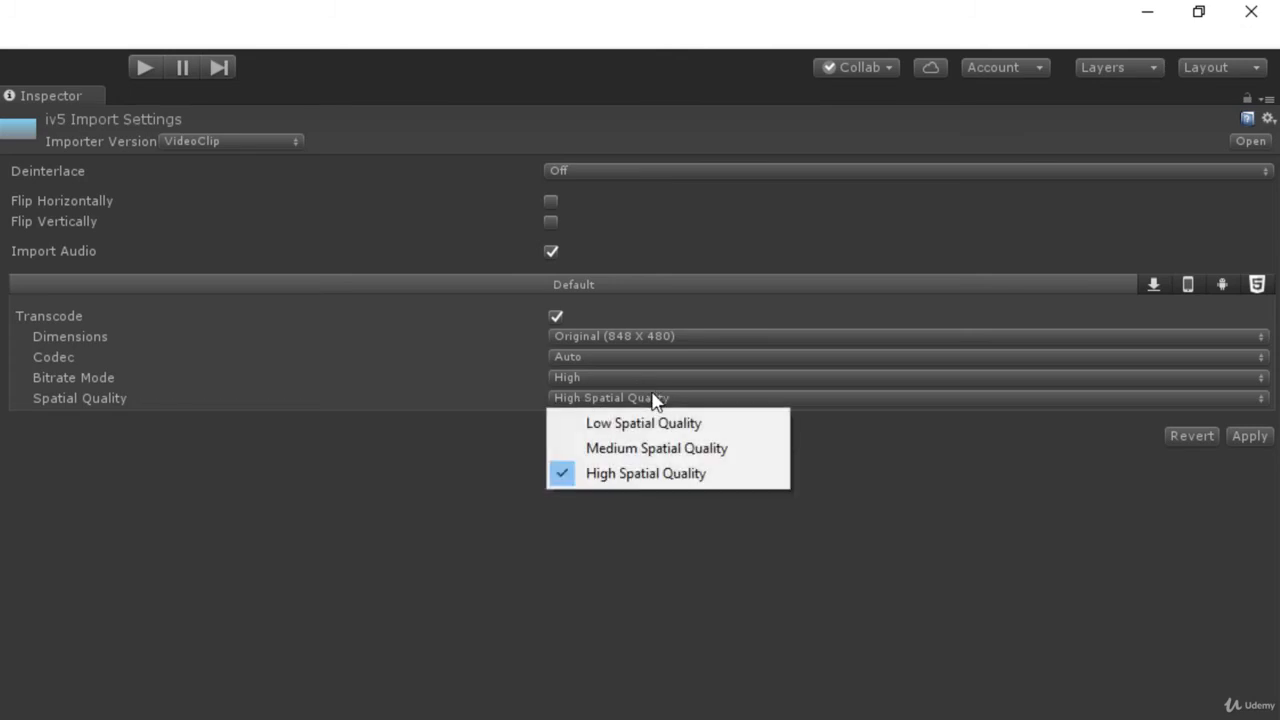
{"action": "mouse_move", "coordinate": [644, 423]}
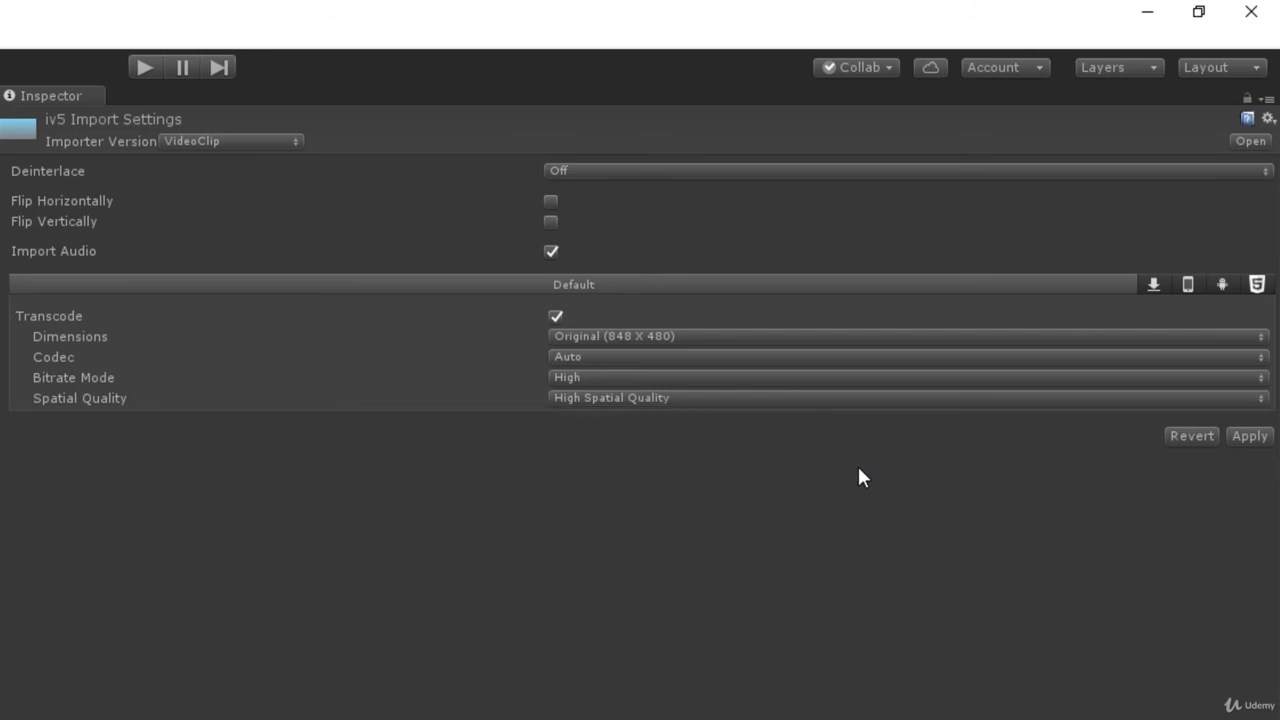
{"action": "mouse_move", "coordinate": [1155, 285]}
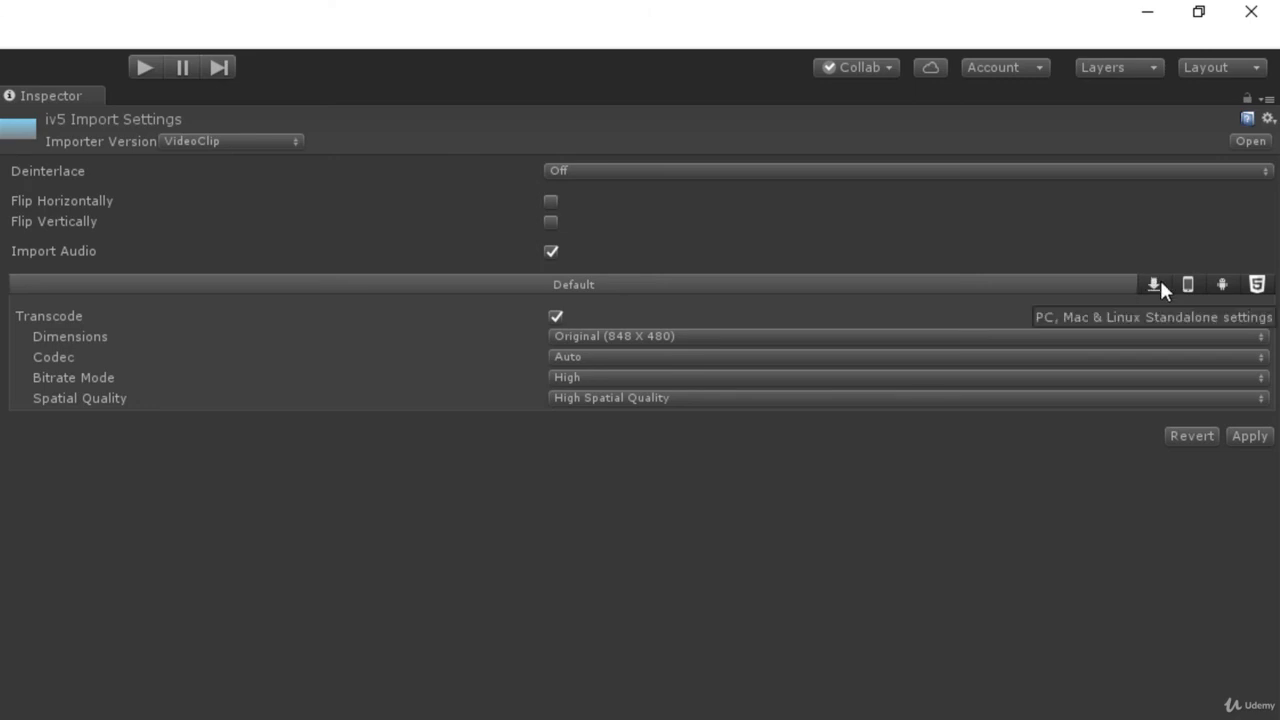
{"action": "mouse_move", "coordinate": [1128, 288]}
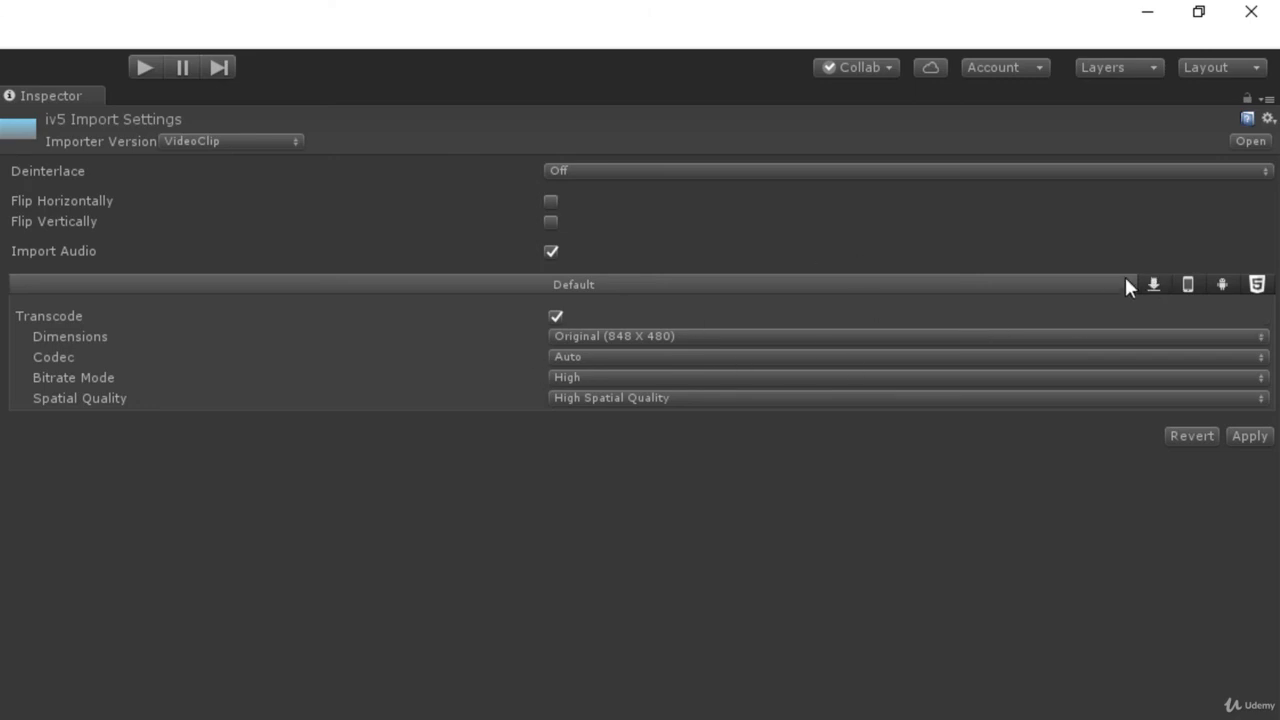
{"action": "mouse_move", "coordinate": [1222, 284]}
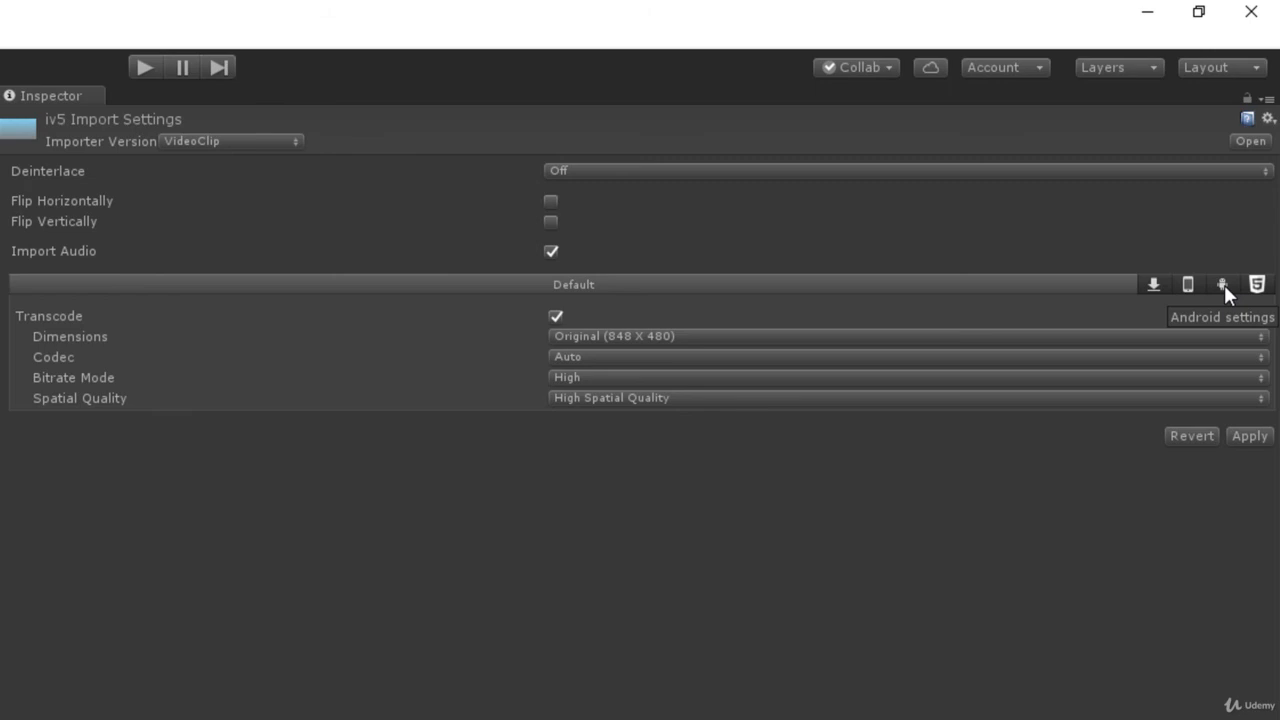
Step: Review the Android, Default, iPhone and WebGL transcode override tabs, leaving overrides off
{"action": "left_click", "coordinate": [1222, 284]}
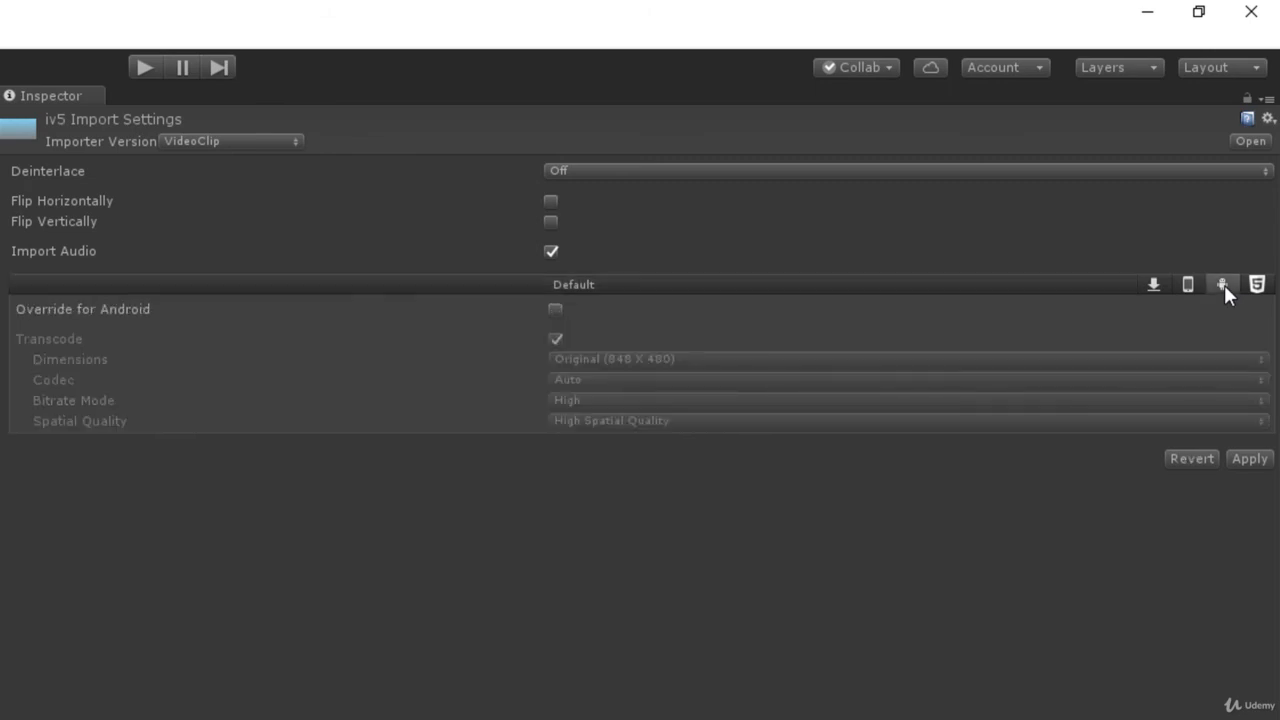
{"action": "mouse_move", "coordinate": [1070, 300]}
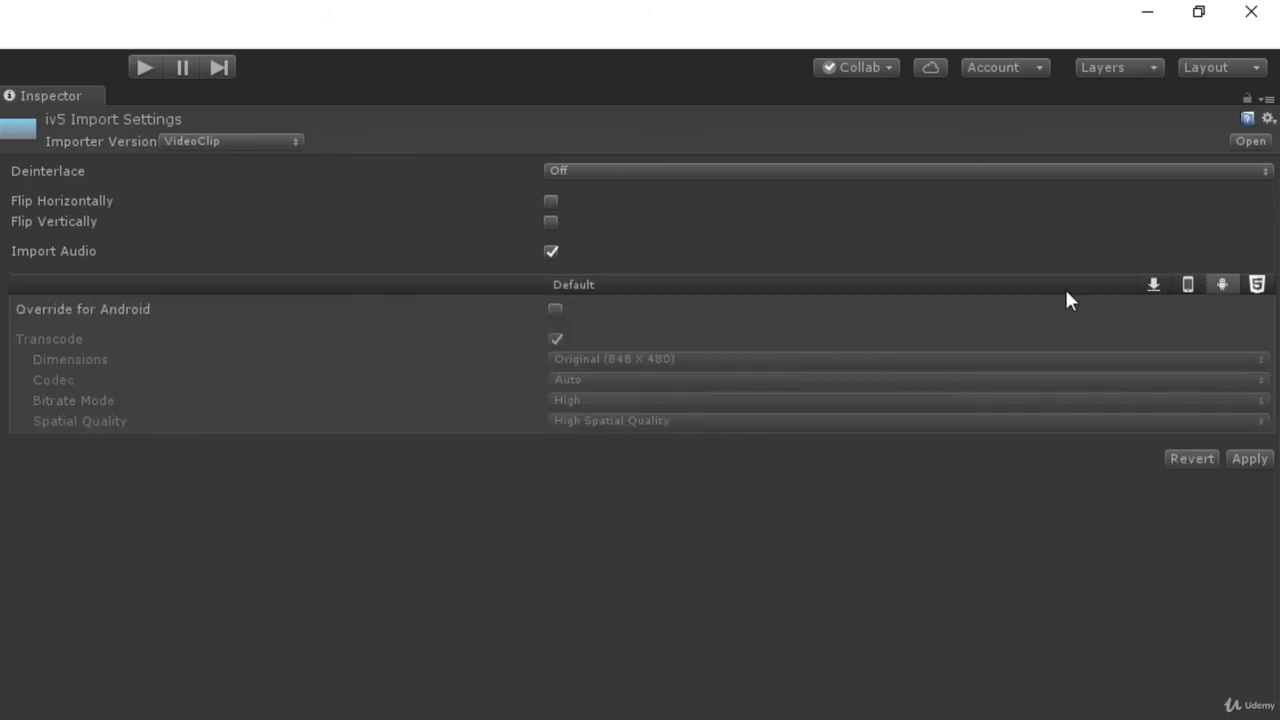
{"action": "left_click", "coordinate": [555, 309]}
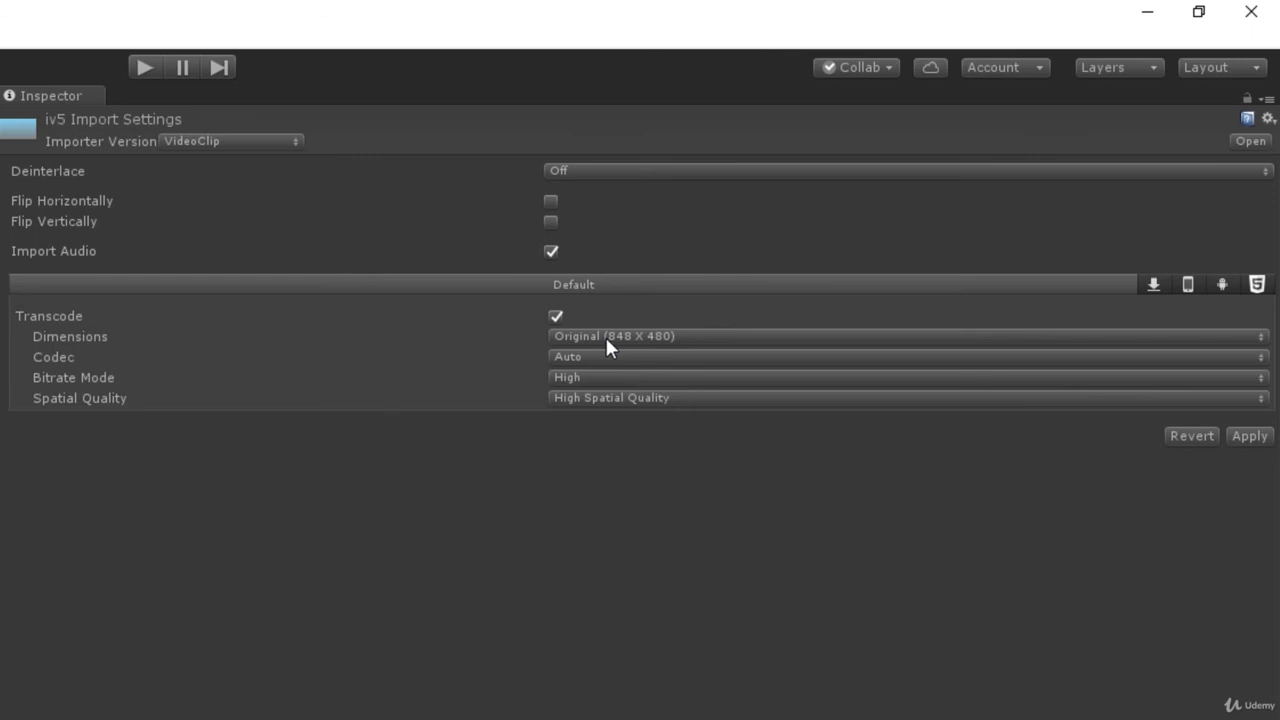
{"action": "mouse_move", "coordinate": [680, 375]}
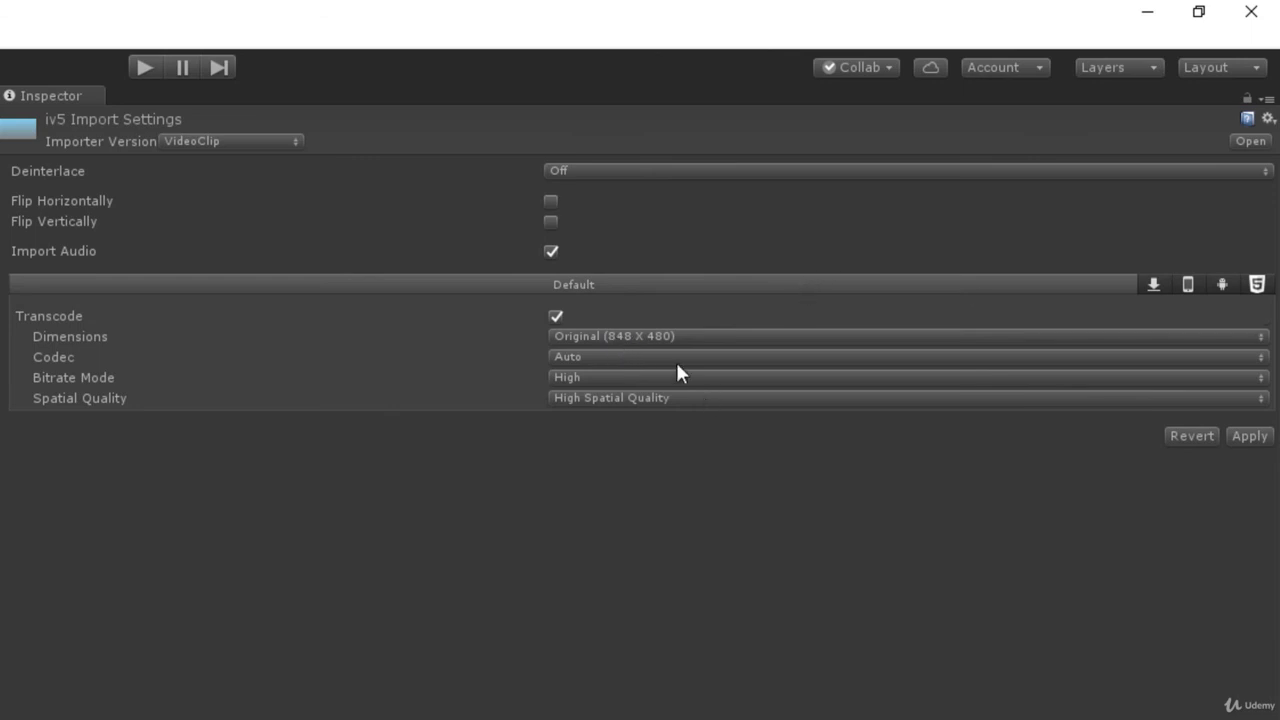
{"action": "mouse_move", "coordinate": [660, 349]}
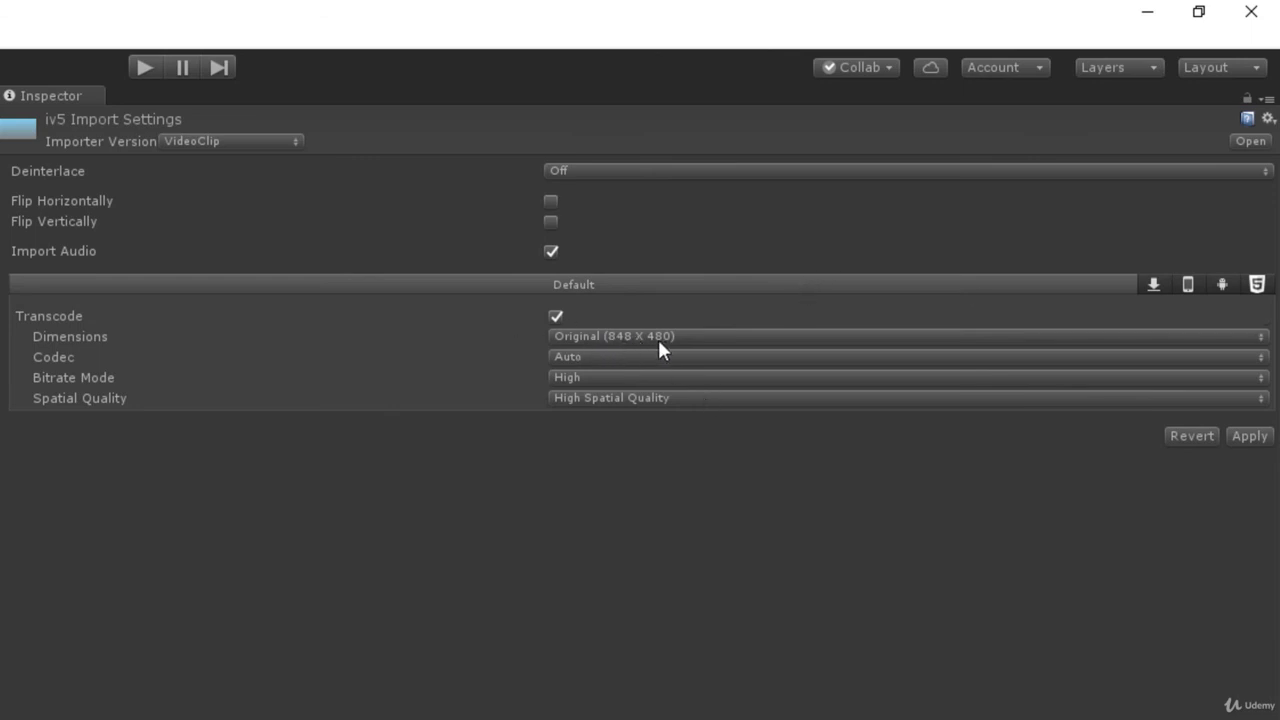
{"action": "mouse_move", "coordinate": [1230, 293]}
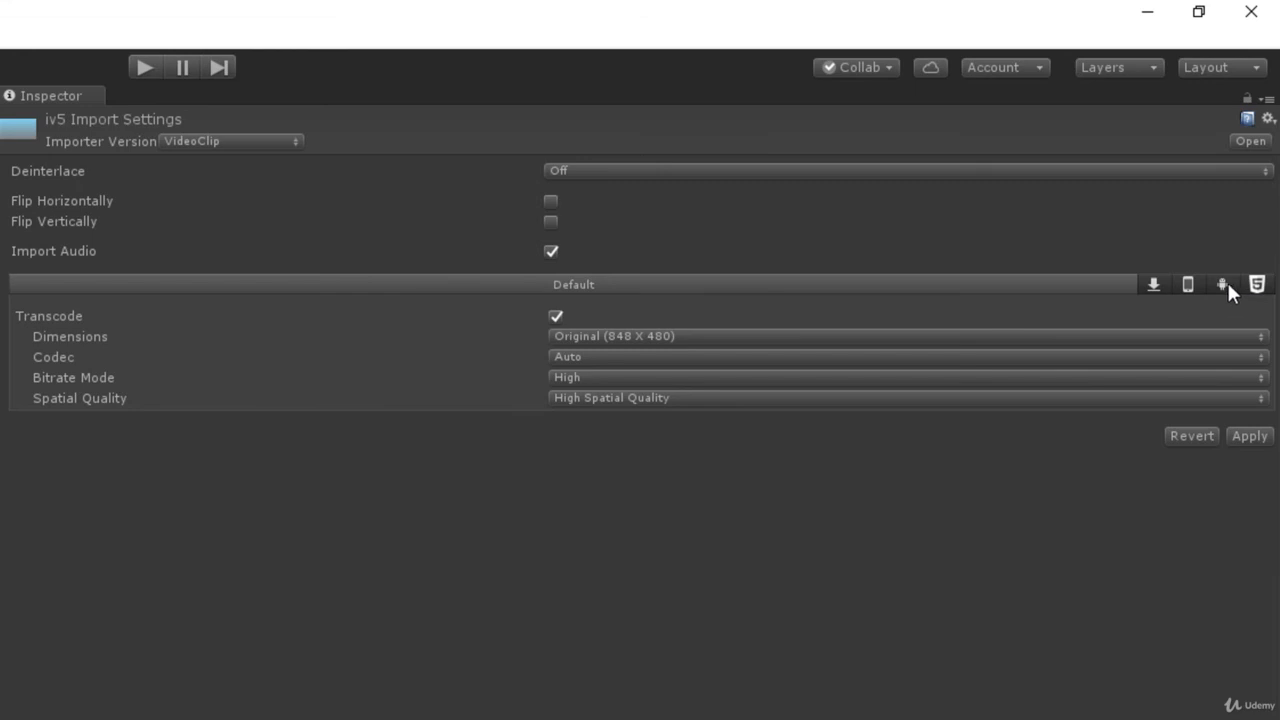
{"action": "left_click", "coordinate": [1188, 284]}
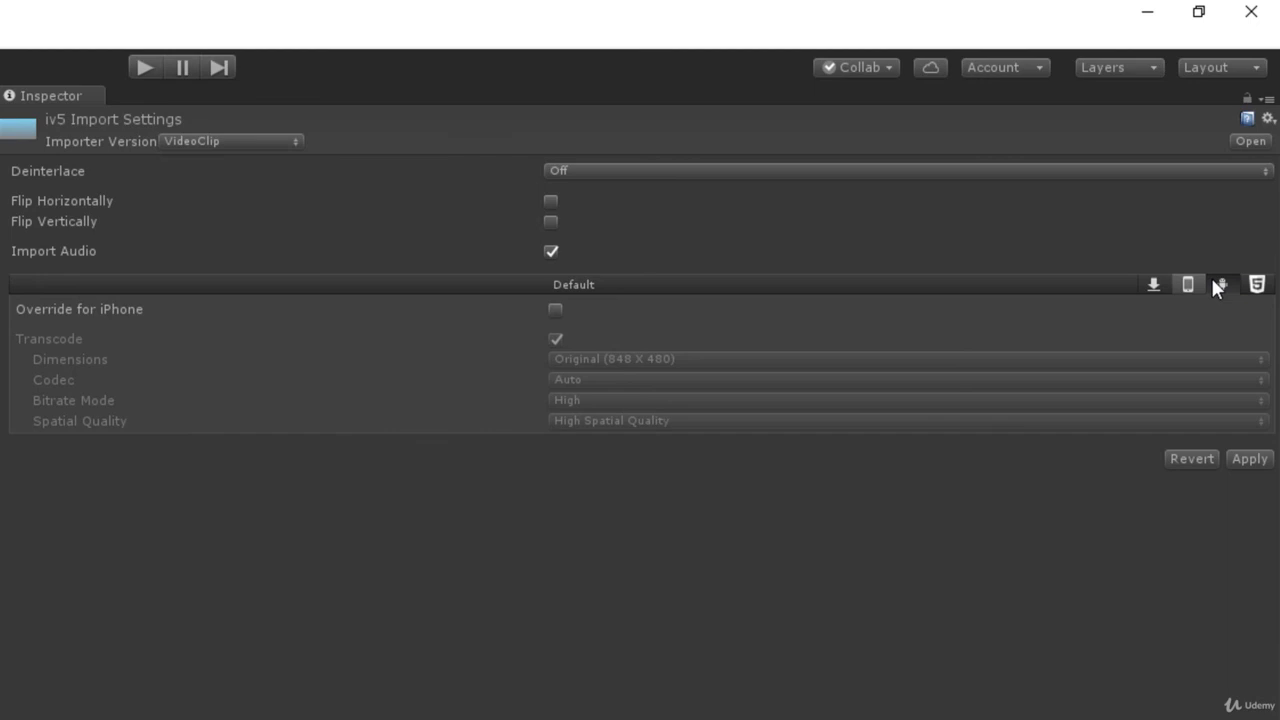
{"action": "left_click", "coordinate": [1221, 284]}
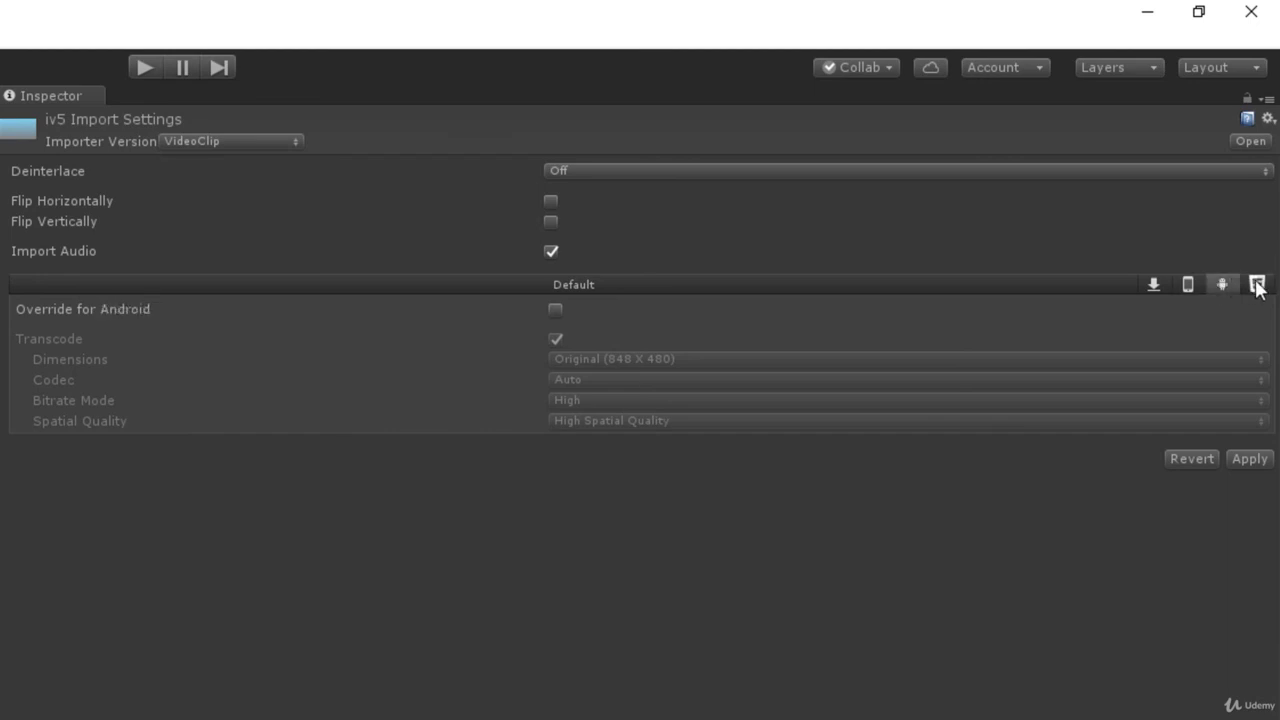
{"action": "left_click", "coordinate": [1257, 284]}
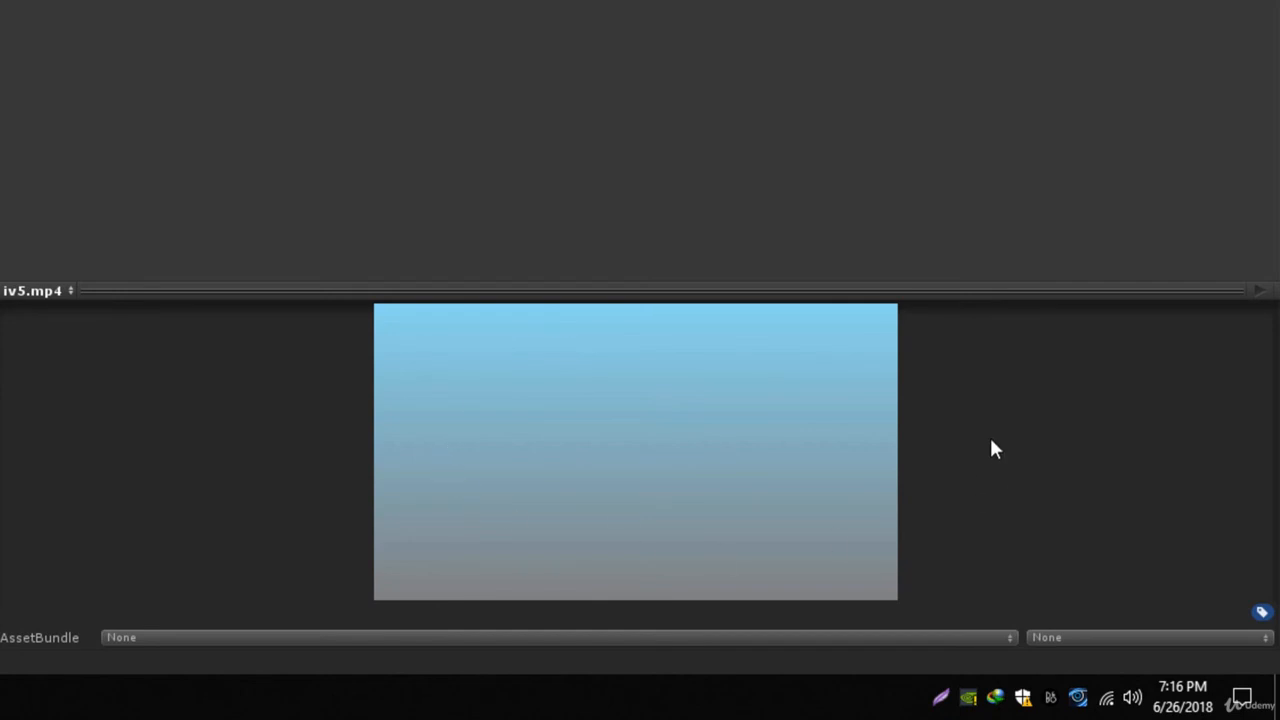
{"action": "mouse_move", "coordinate": [1268, 300]}
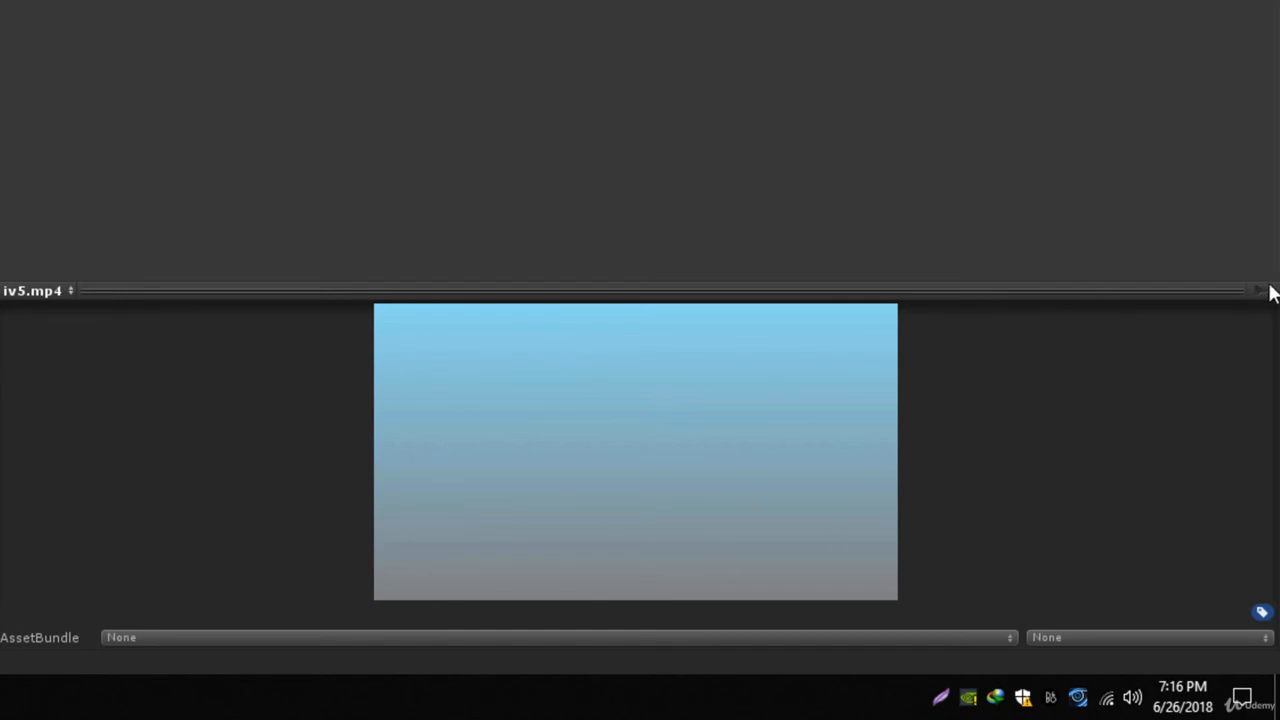
{"action": "mouse_move", "coordinate": [828, 238]}
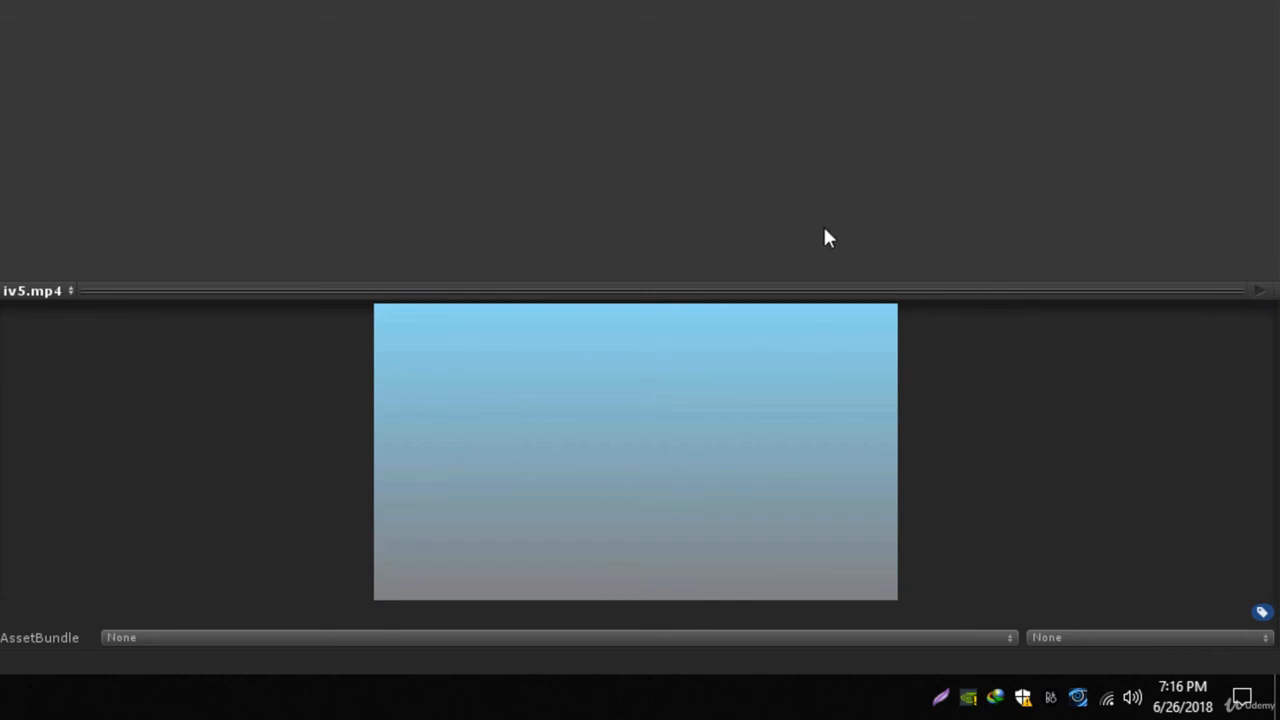